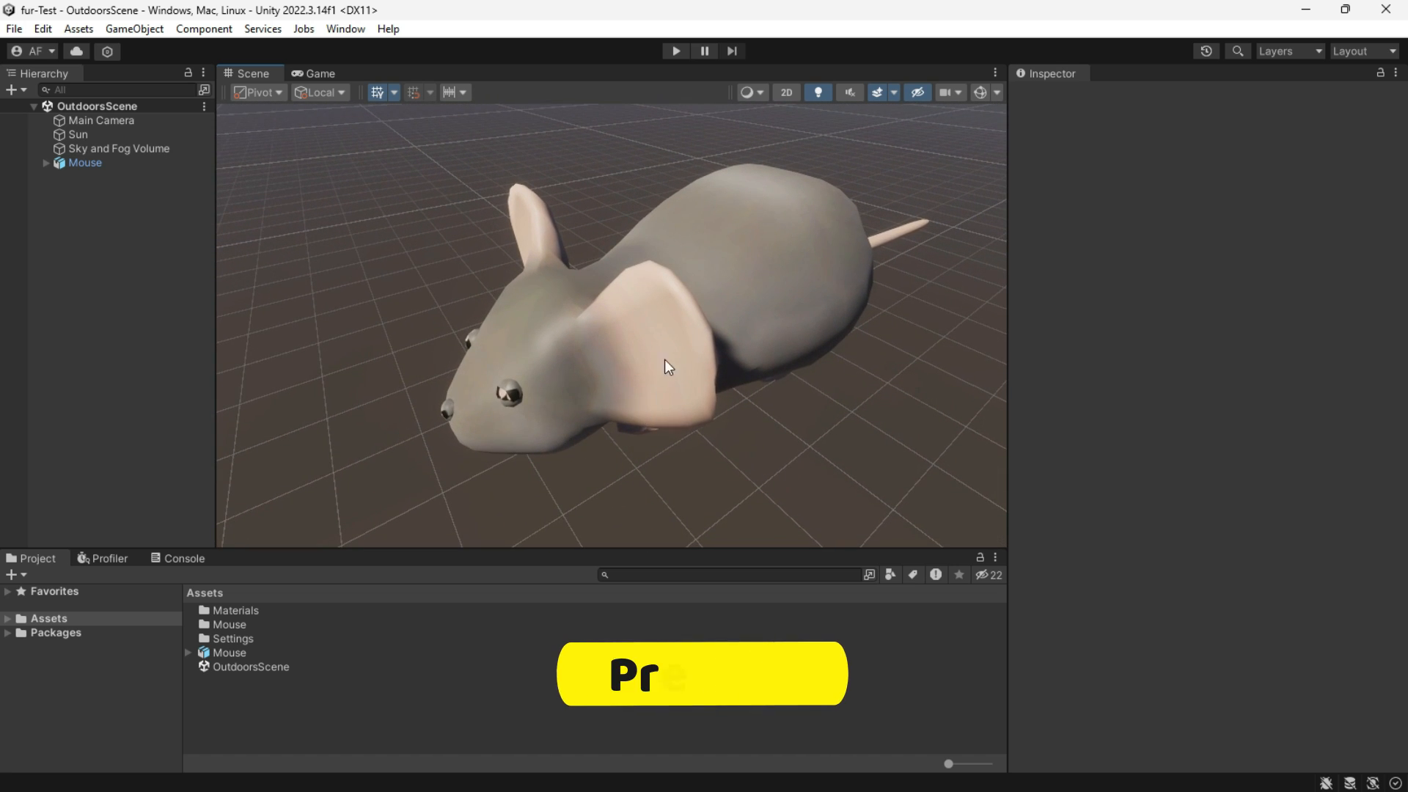
mouse_move(656, 328)
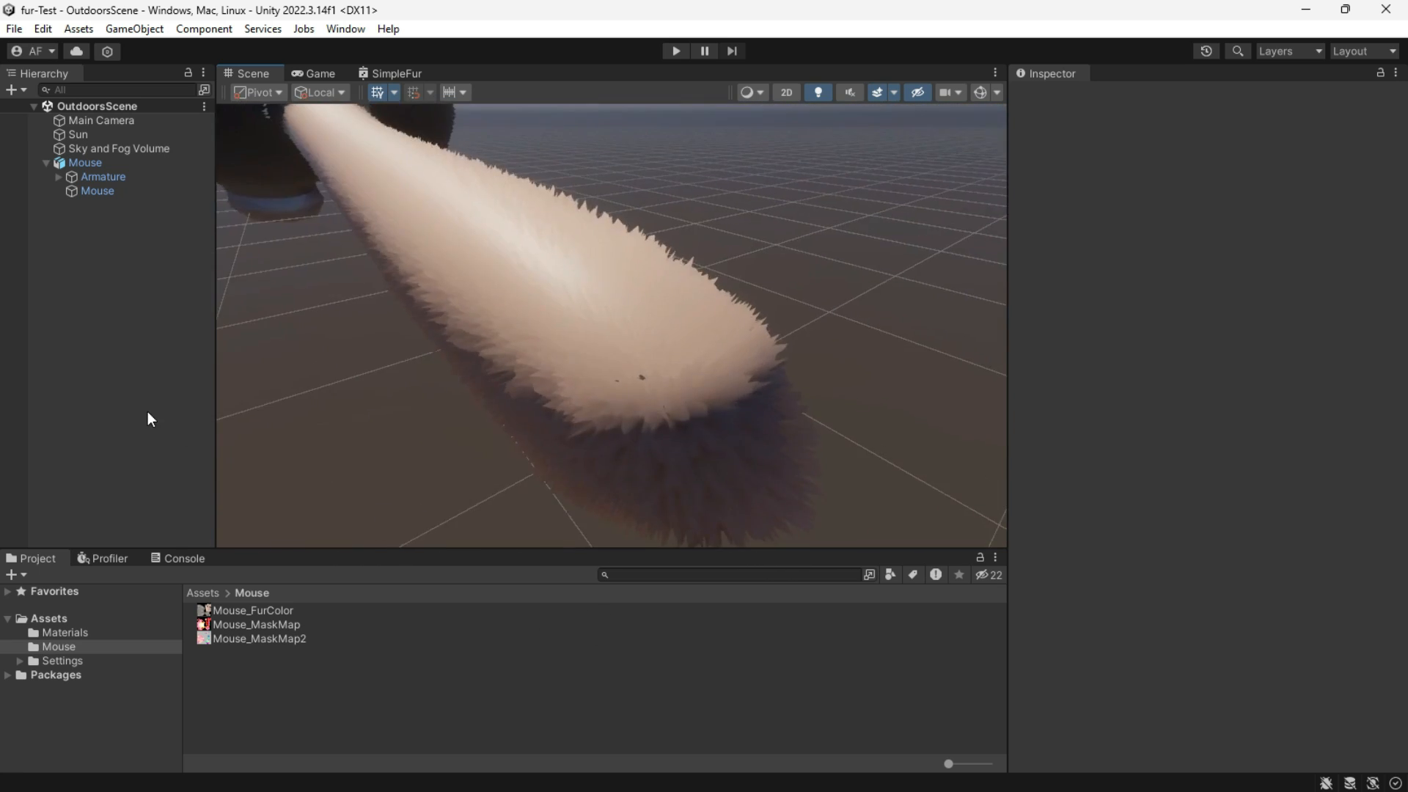
Select the Mouse mesh and inspect its texture assets, including the mask map.
left_click(65, 632)
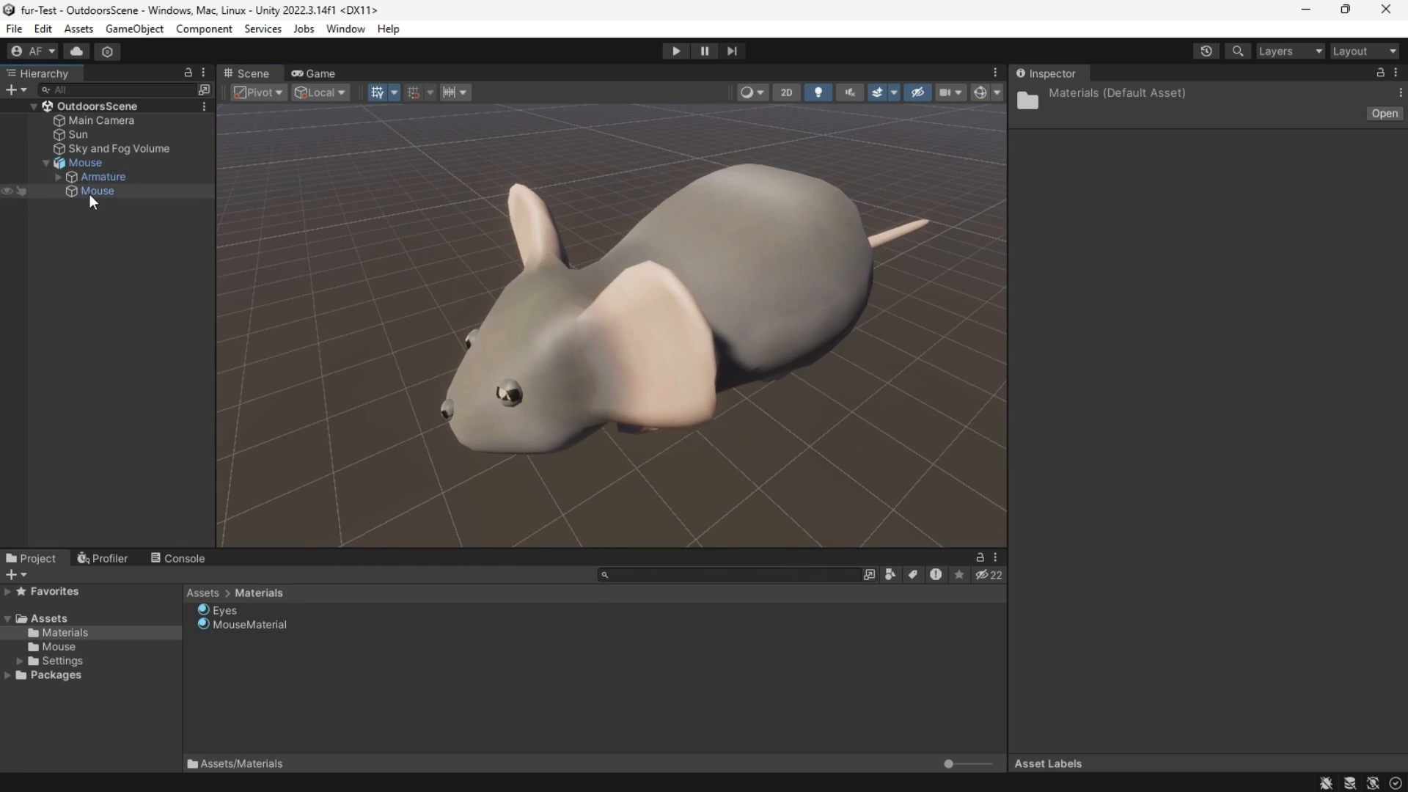
left_click(97, 190)
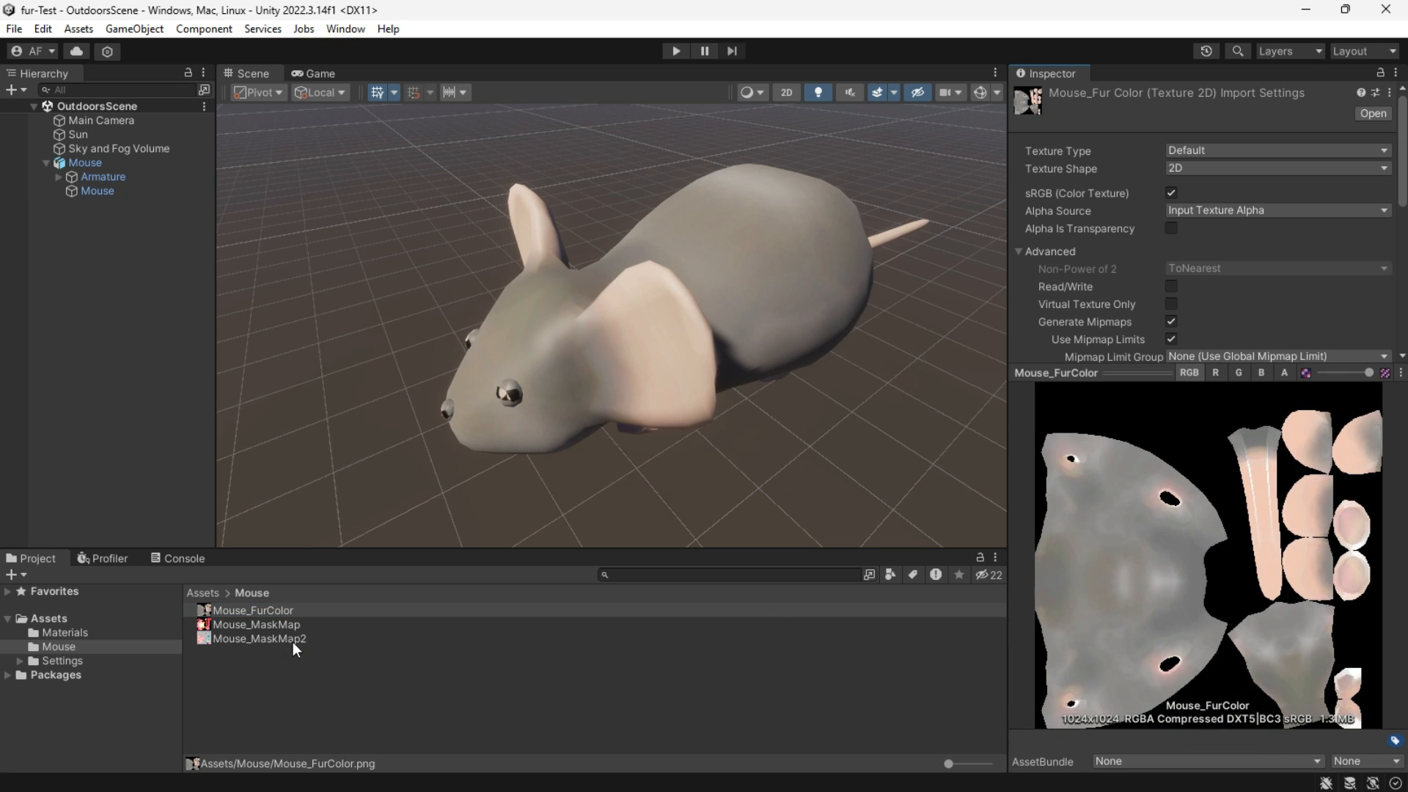
left_click(259, 639)
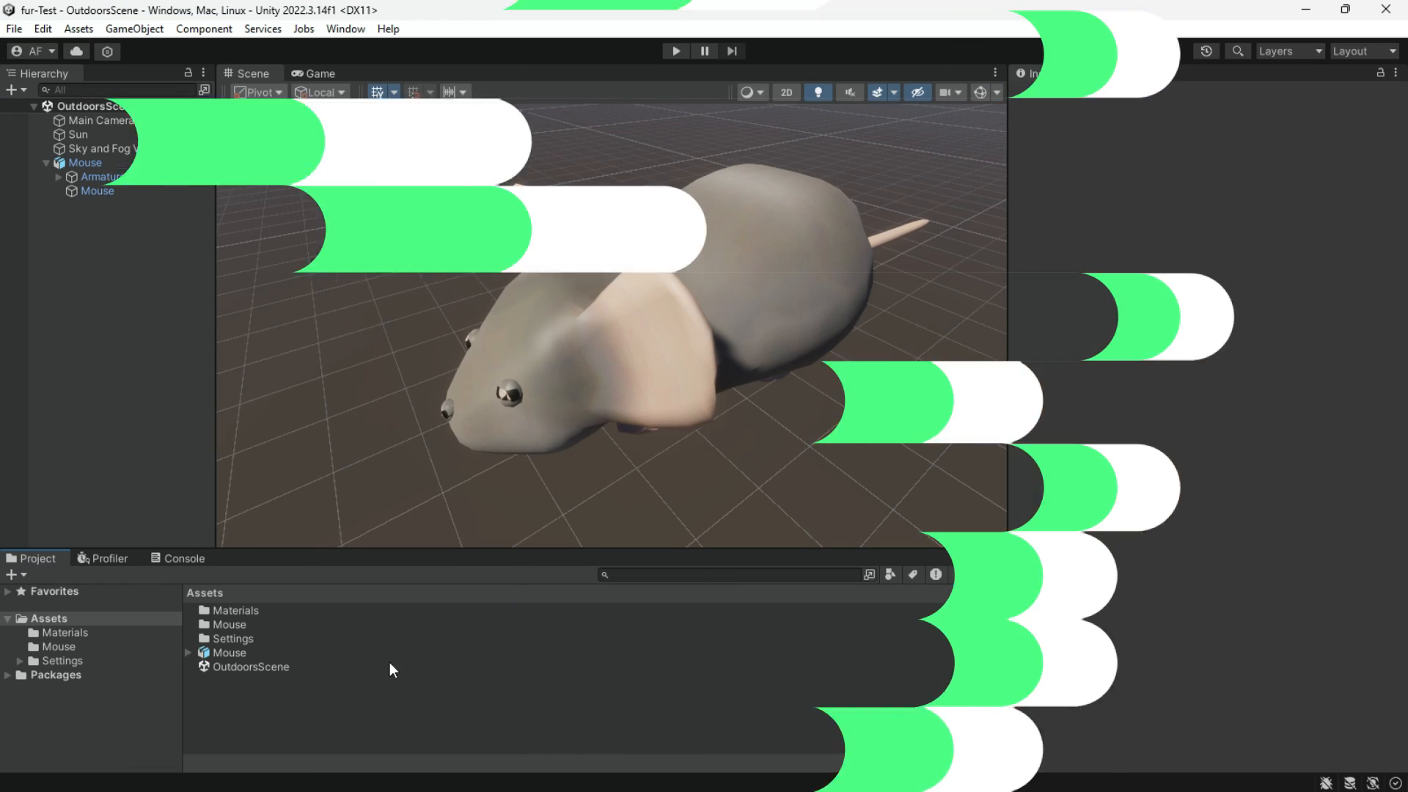
Create an HDRP Lit Shader Graph named SimpleFur and open it.
right_click(391, 669)
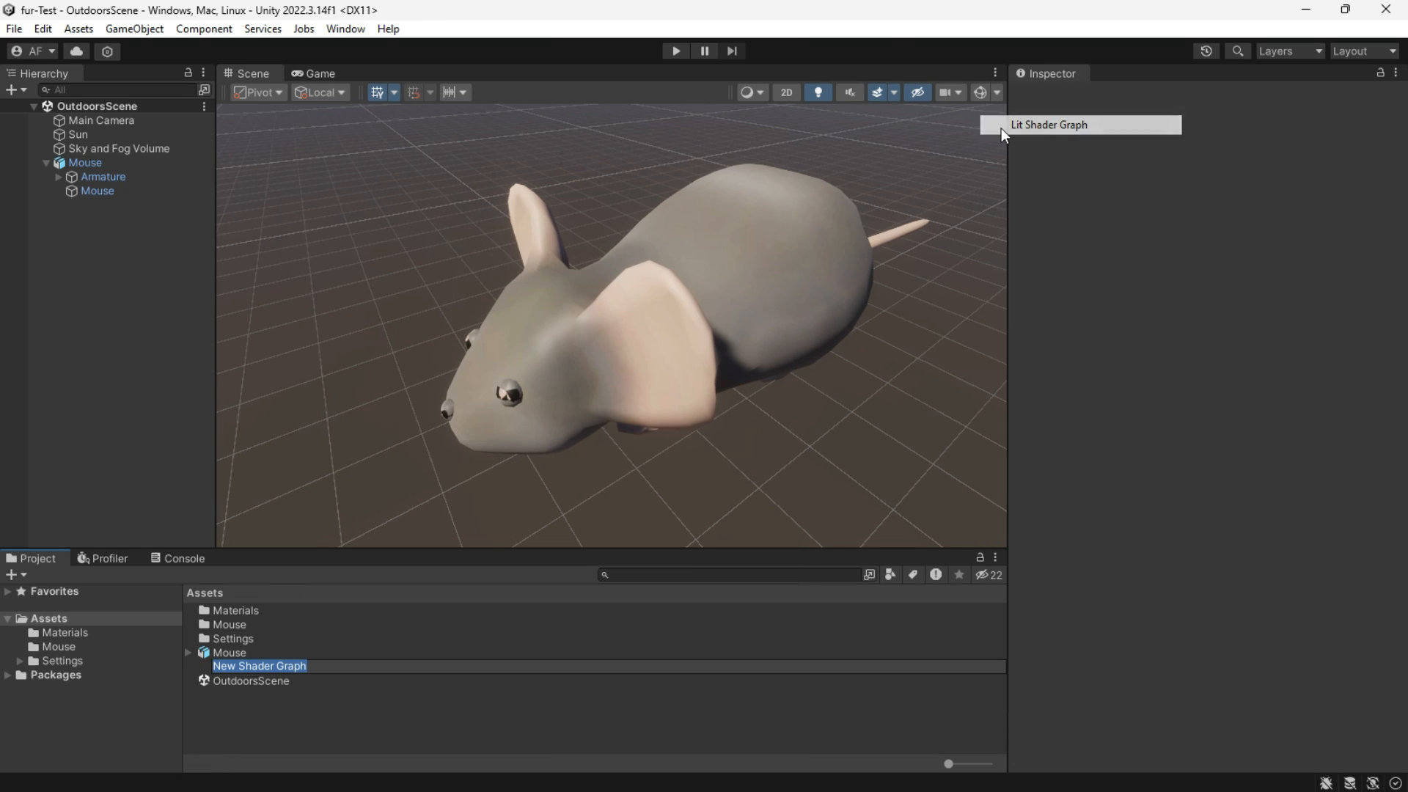
type("Fur")
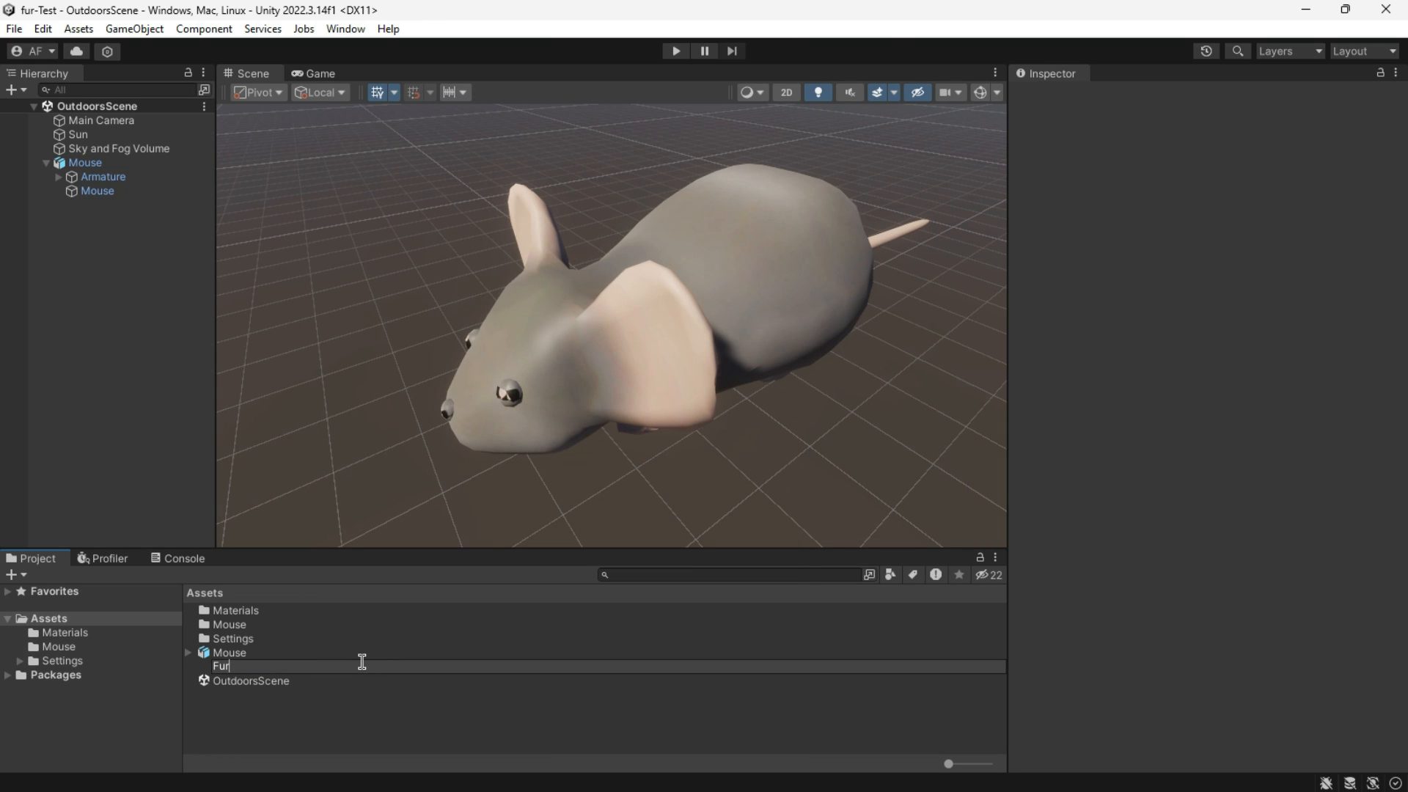
type("SimpleFur")
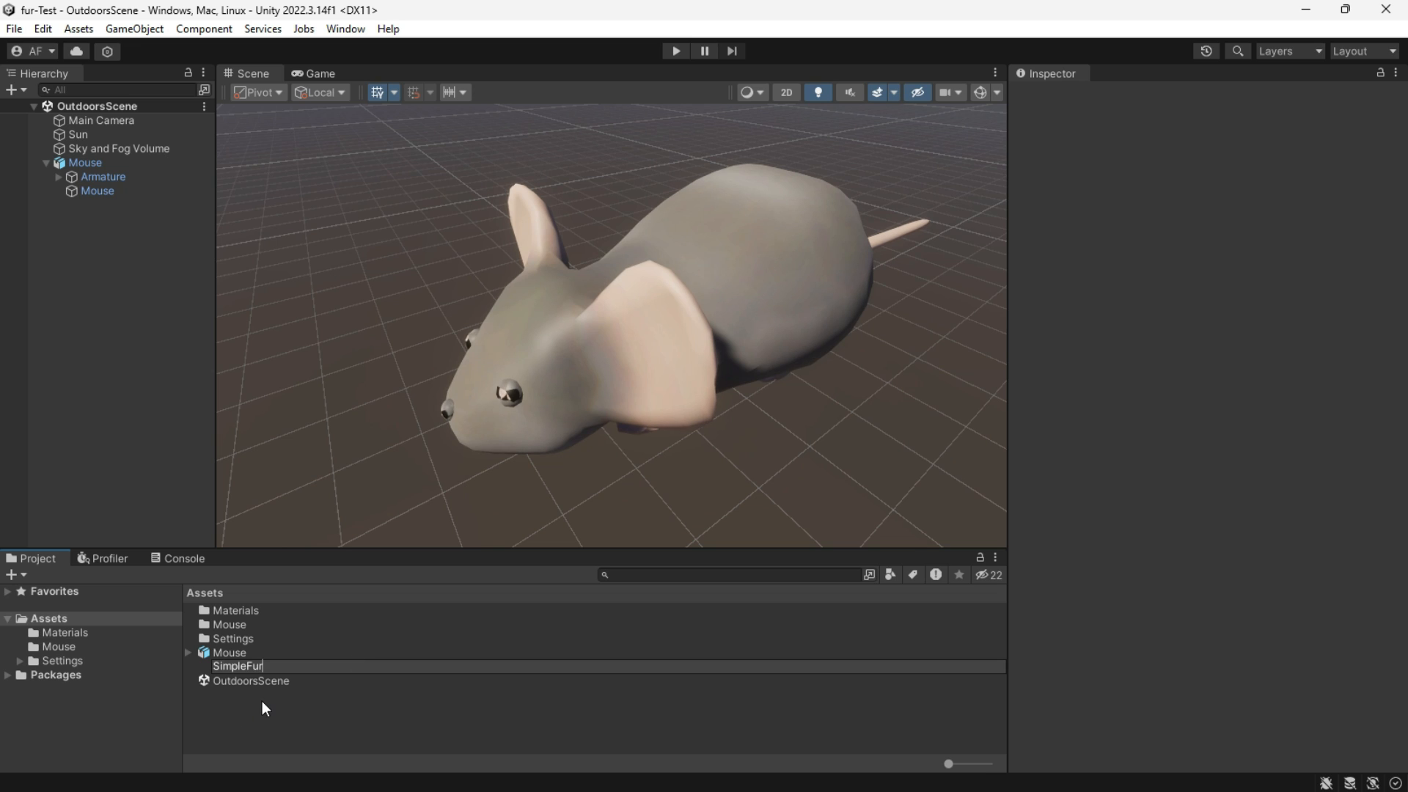
double_click(238, 666)
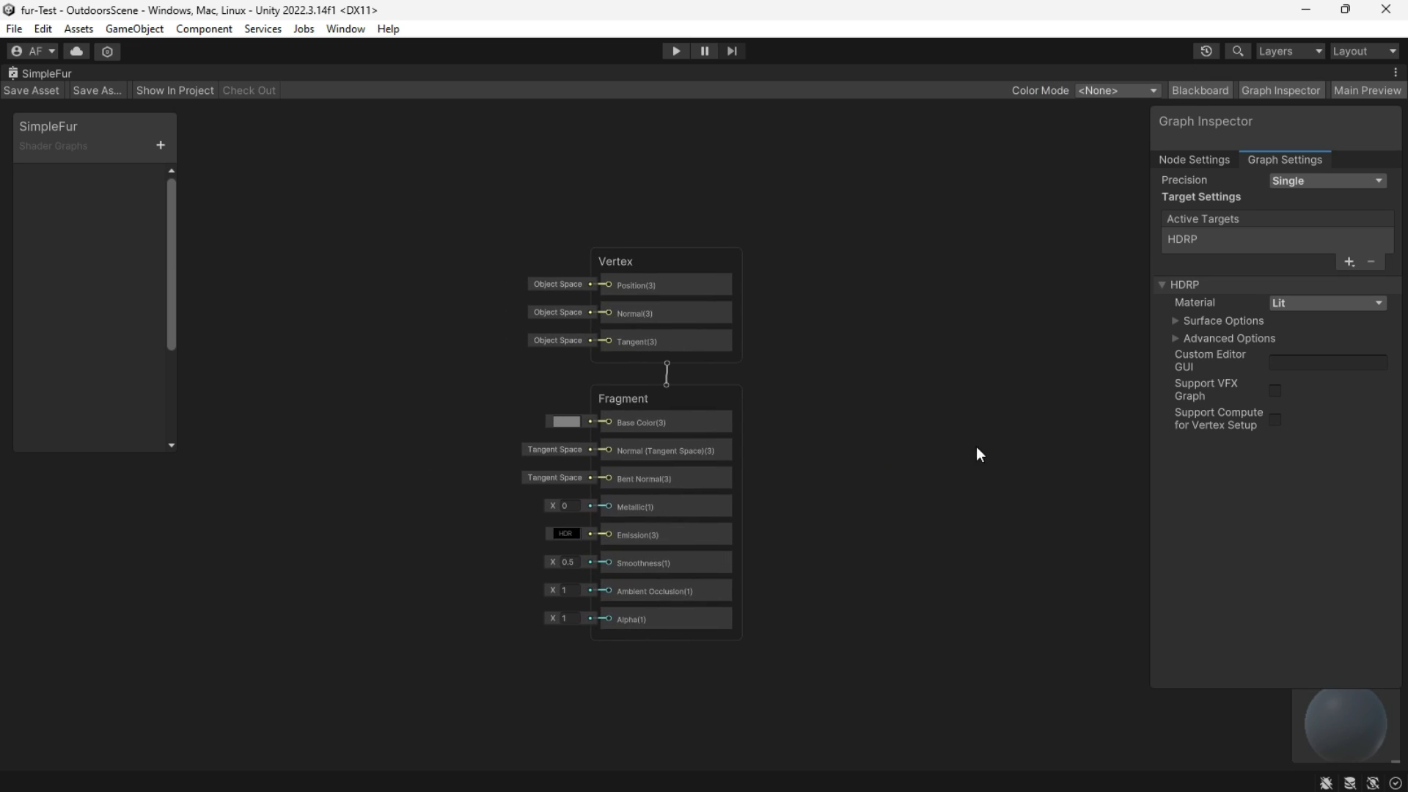
mouse_move(1252, 329)
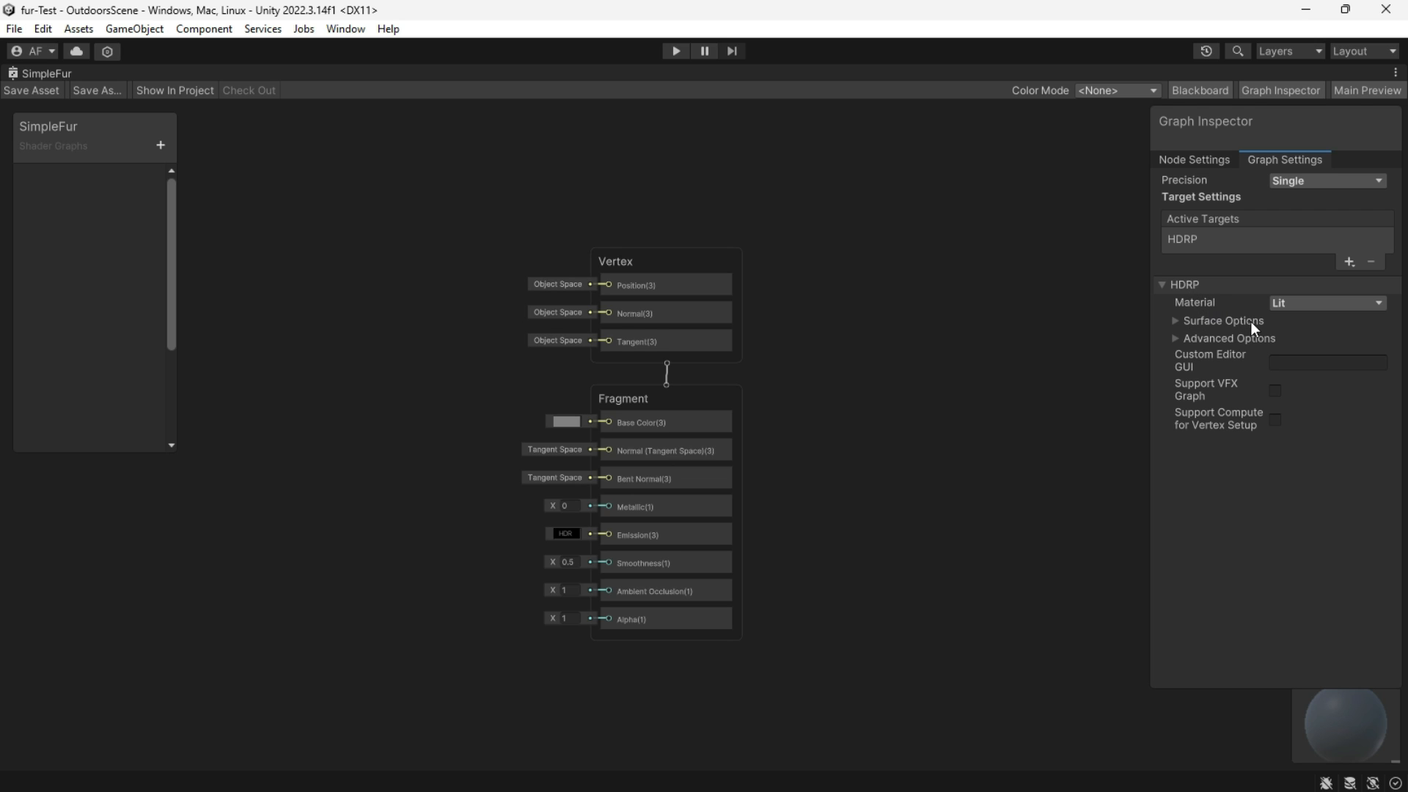
In Surface Options, enable Double Sided Mode for the graph.
left_click(1177, 321)
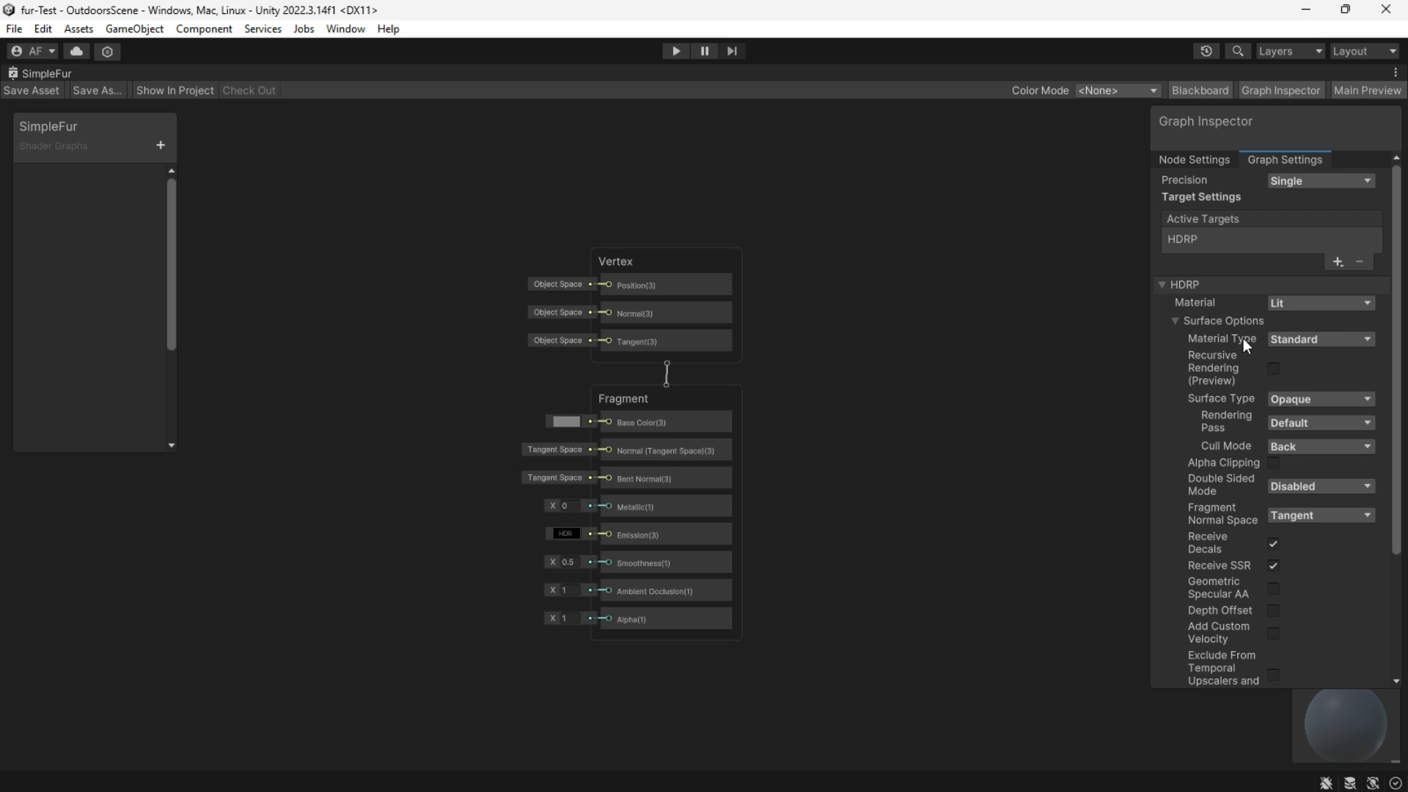
mouse_move(1234, 401)
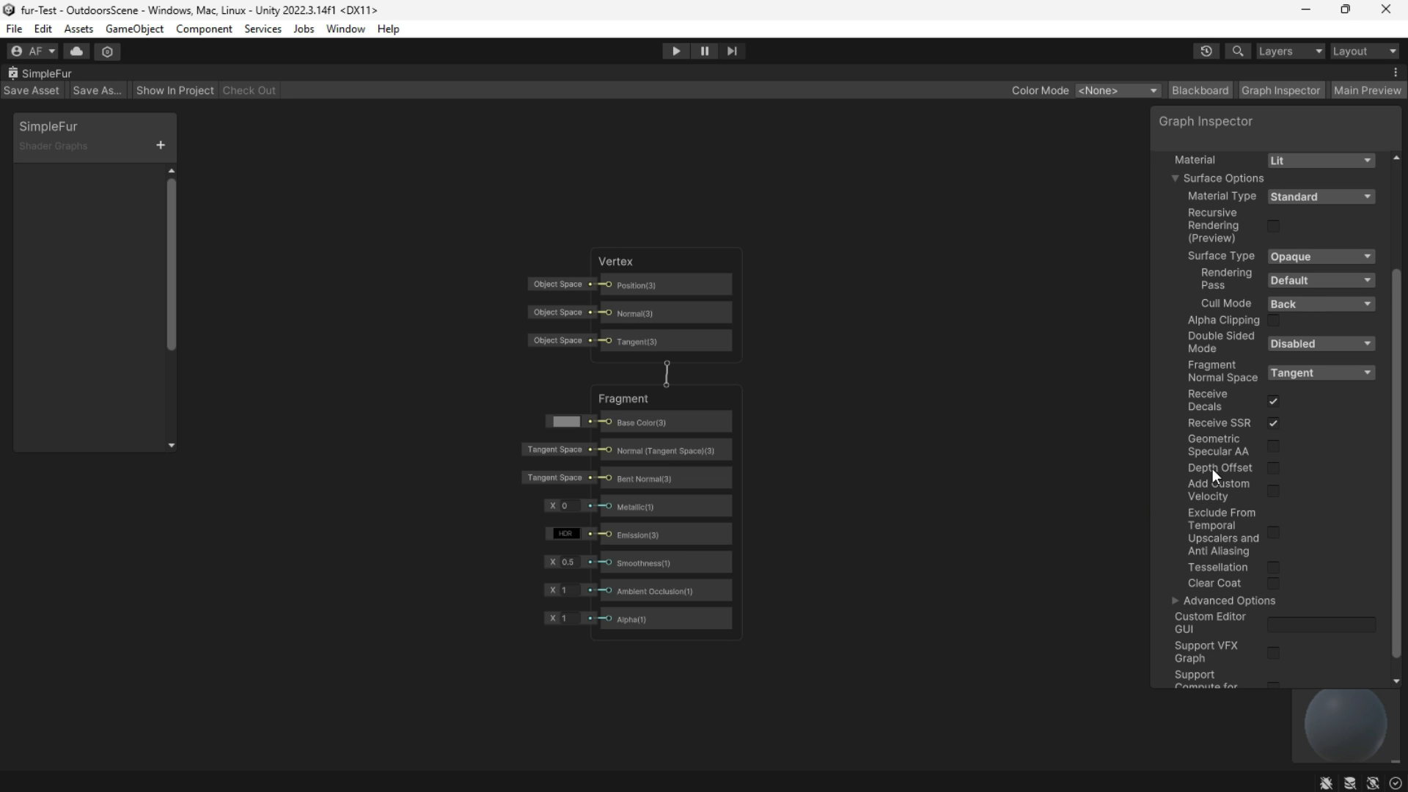
mouse_move(1246, 345)
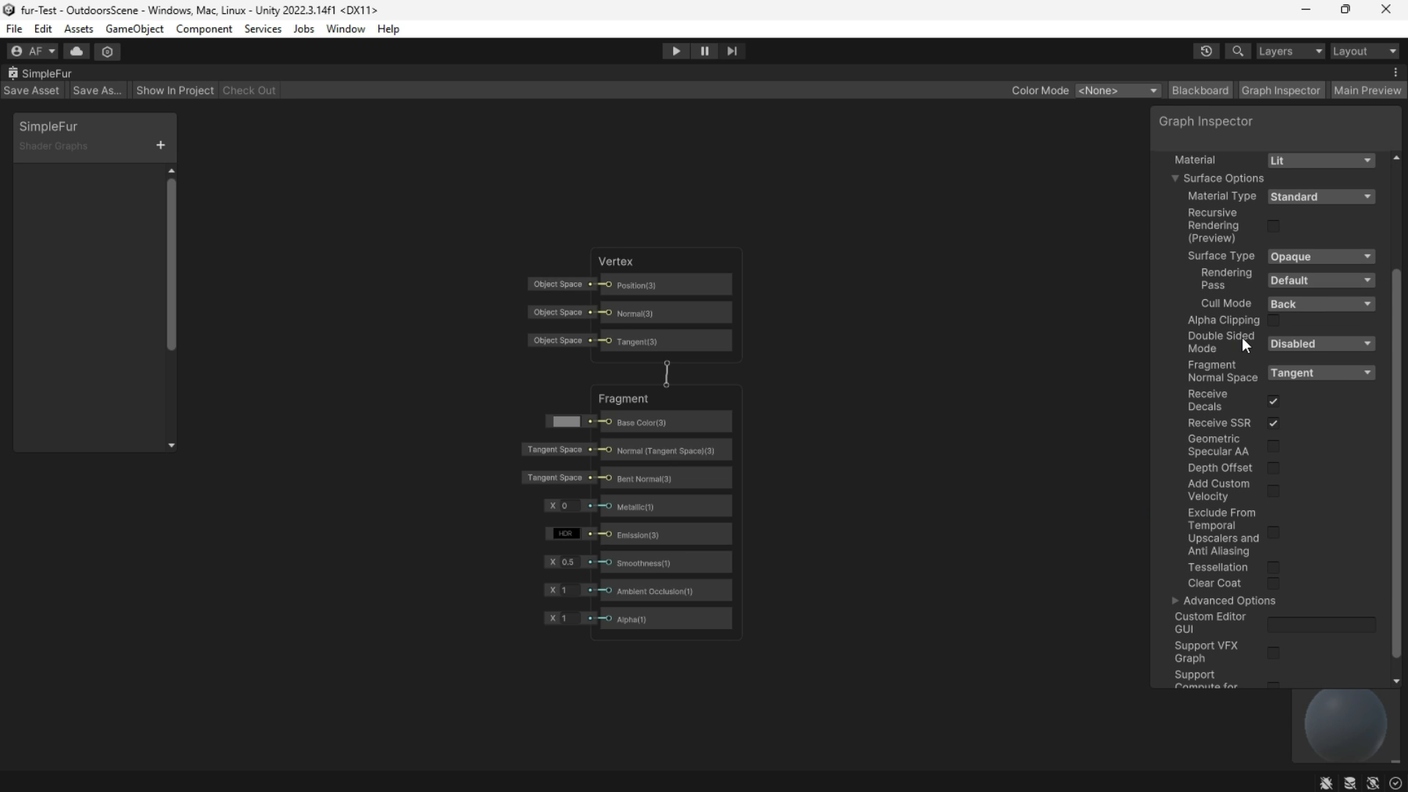
left_click(1319, 343)
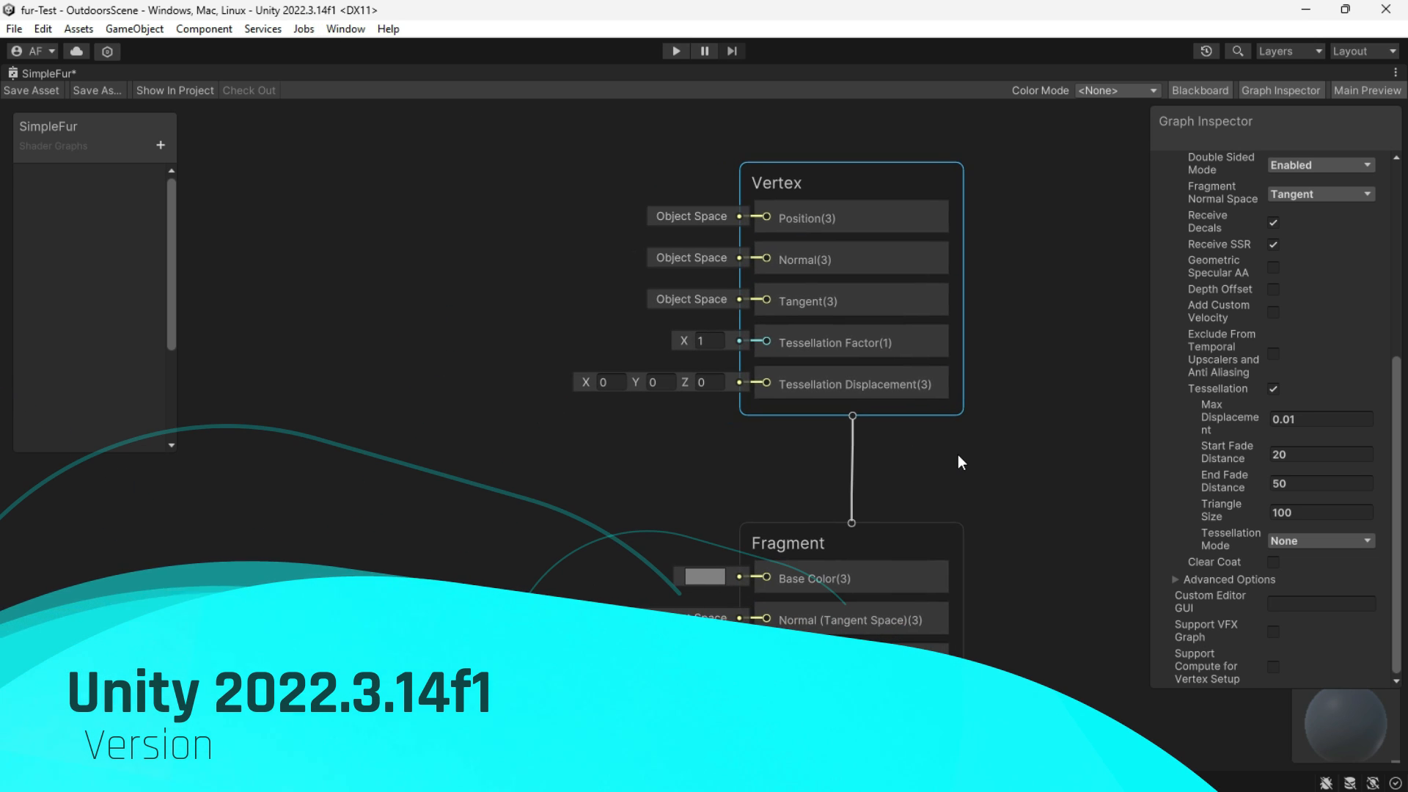
mouse_move(955, 451)
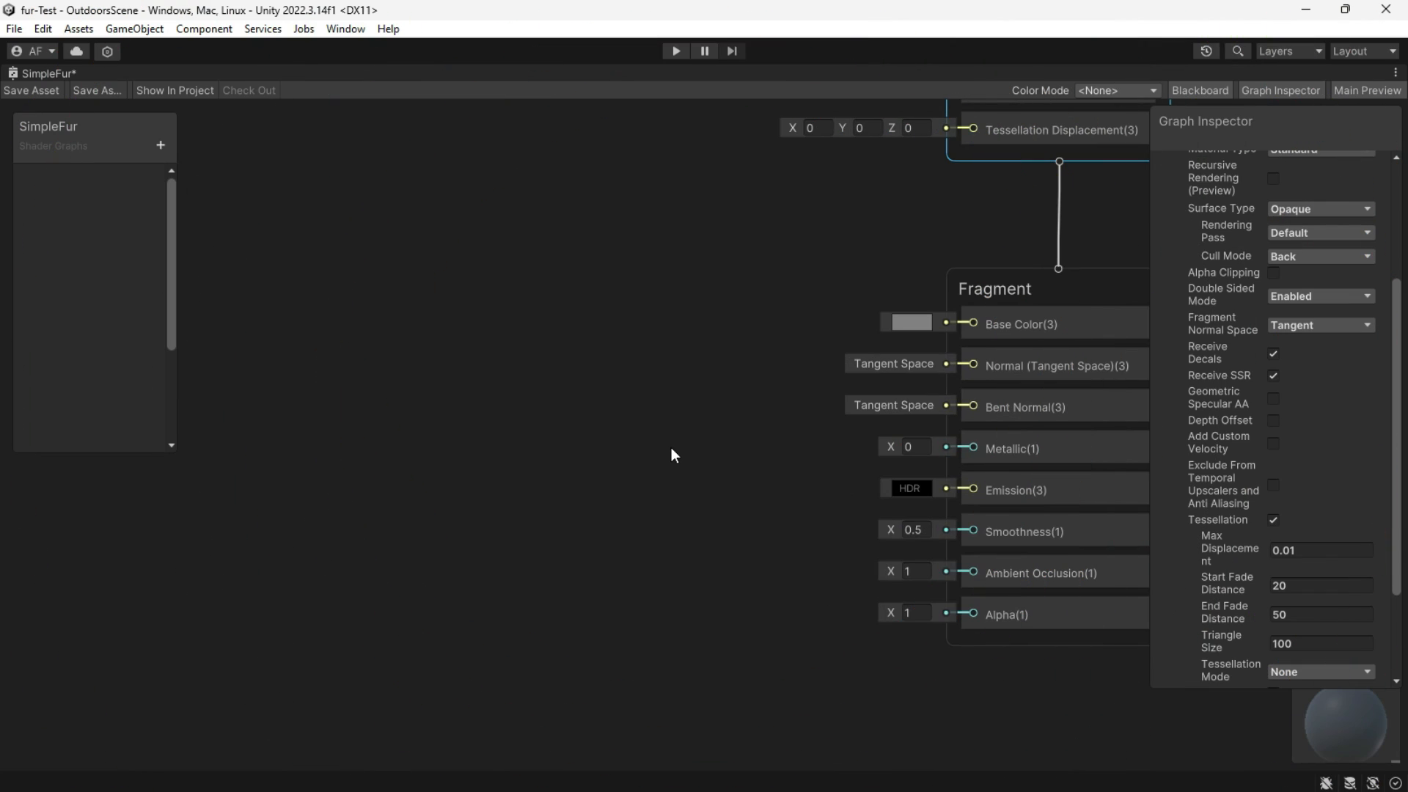
Add a Diffuse texture property and a Sample Texture 2D node for it.
left_click(160, 144)
type("sampl")
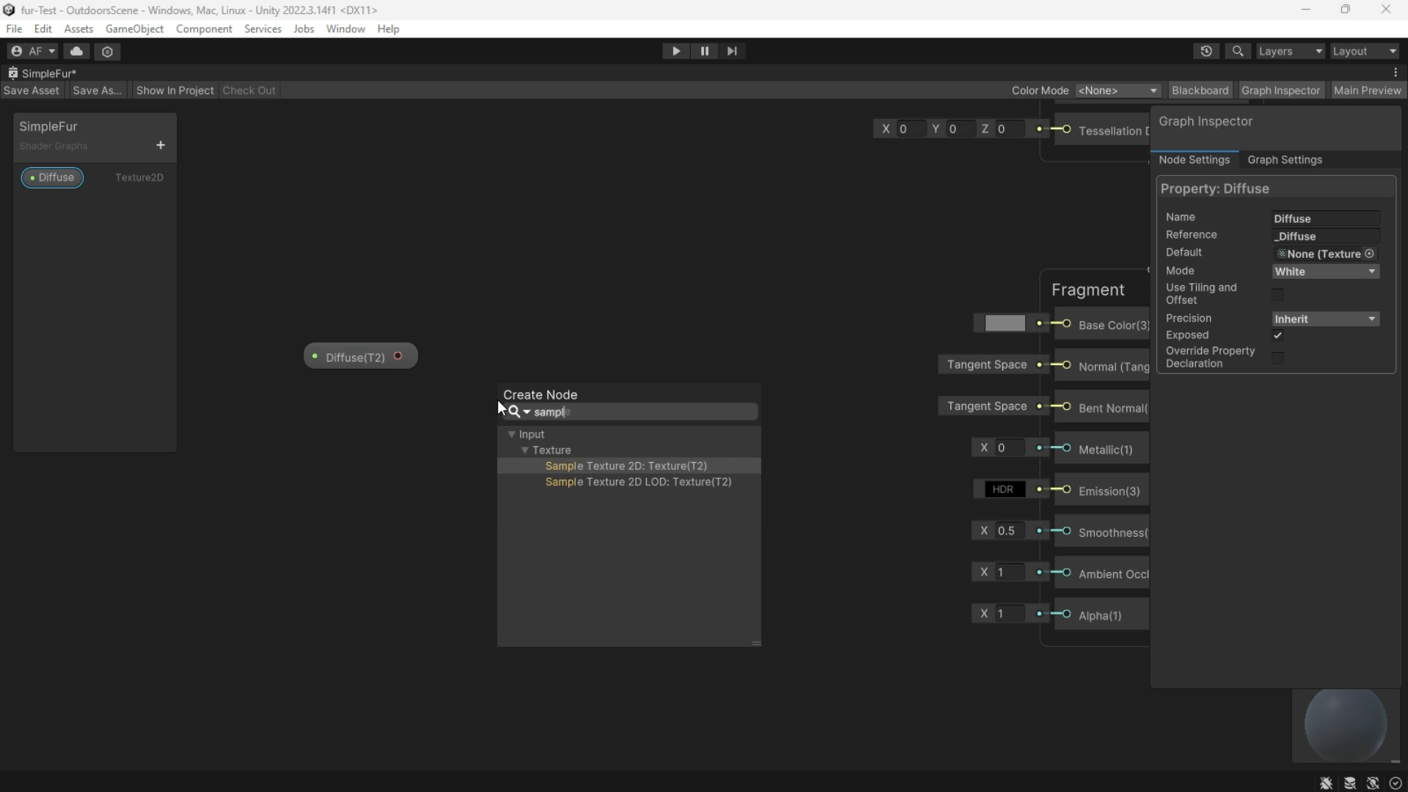
left_click(625, 465)
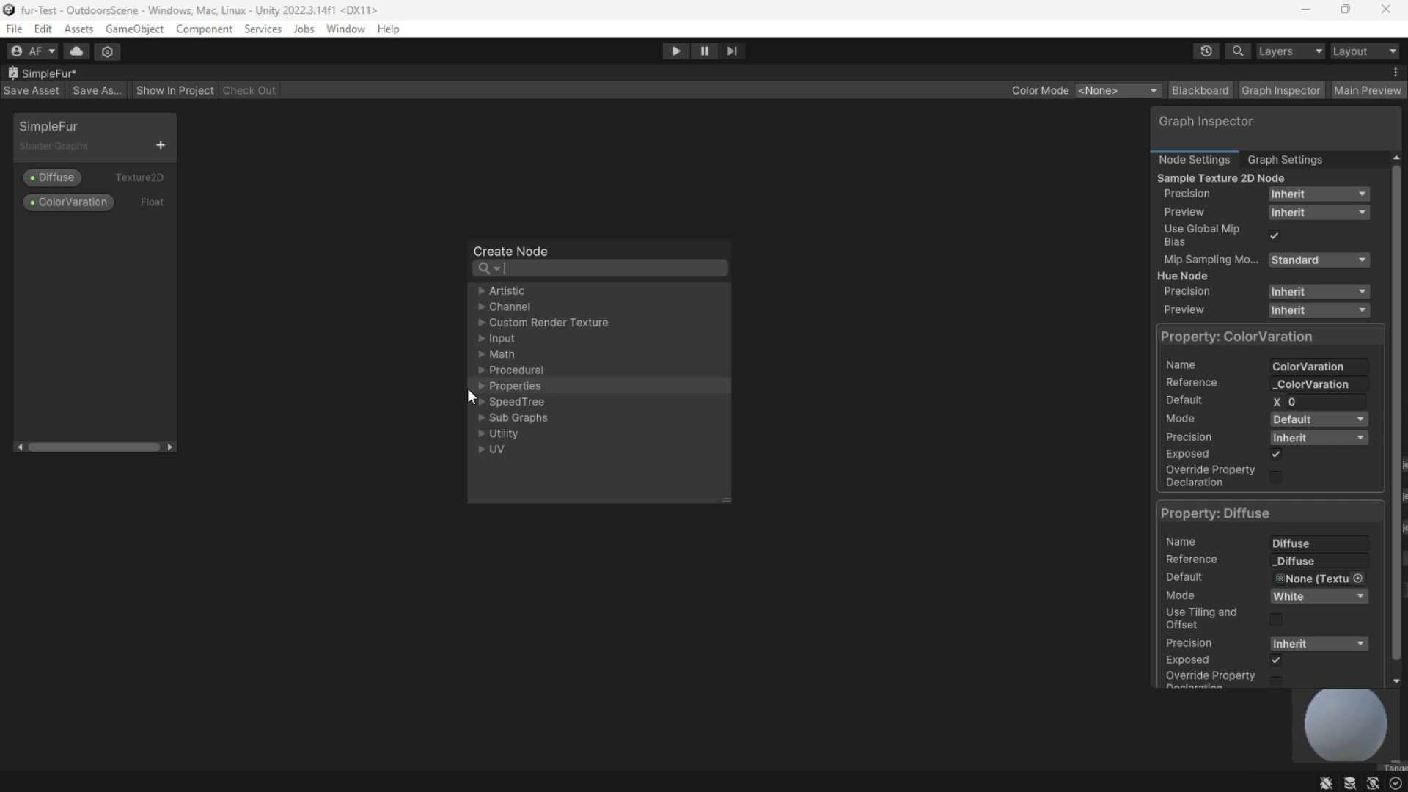
Add a UV node with a changed channel and a Voronoi node with angle offset 15.
left_click(496, 448)
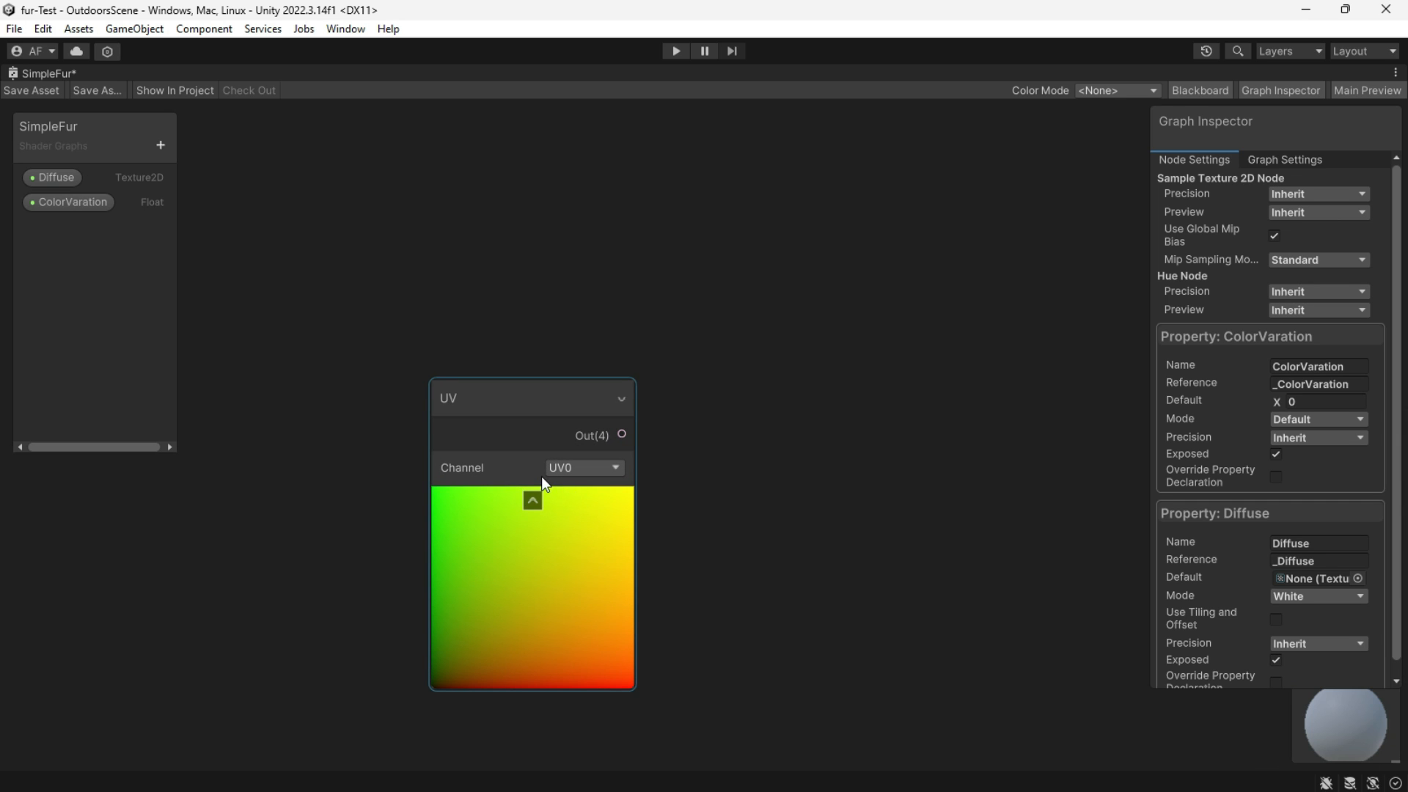
left_click(583, 467)
type("voron")
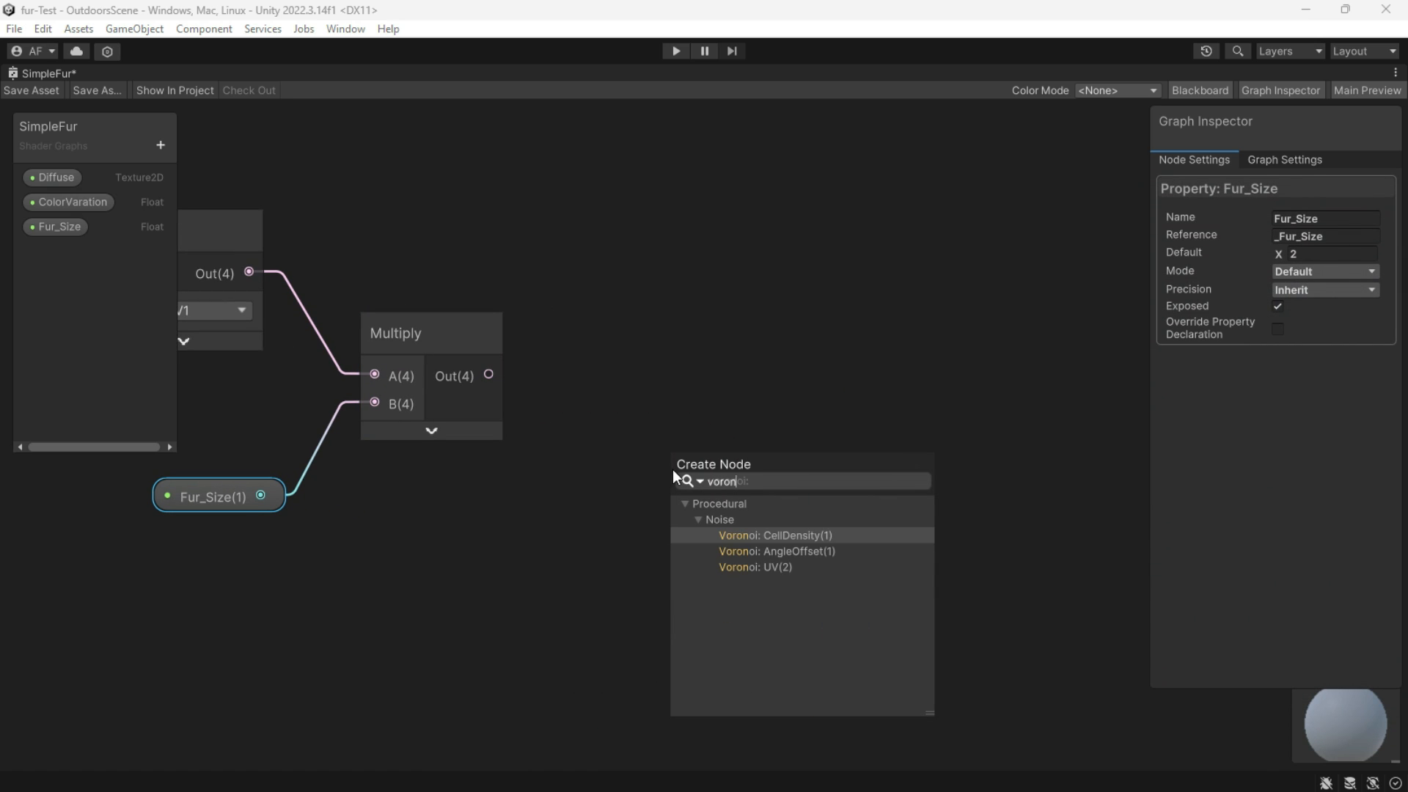
left_click(755, 567)
type("3")
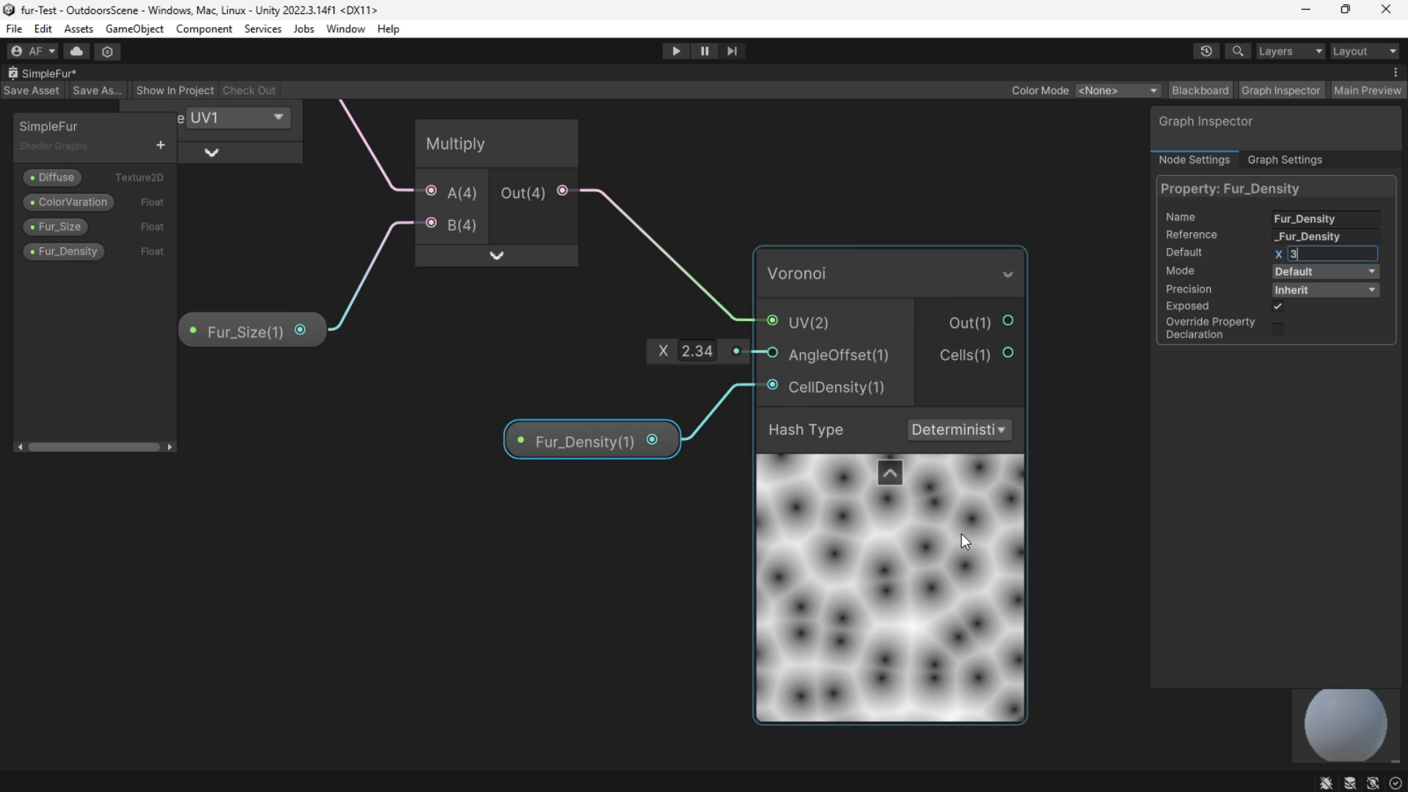
type("15")
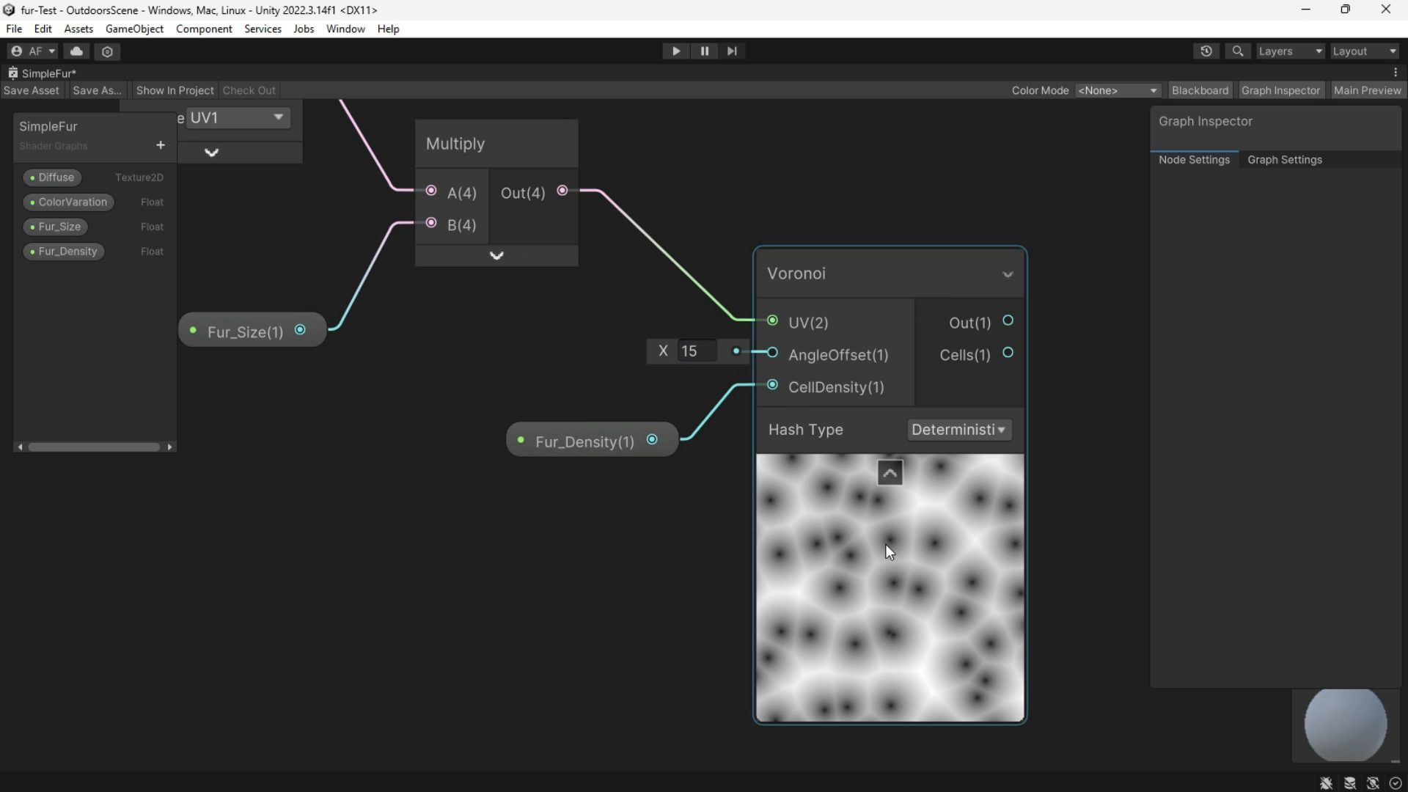
left_click(584, 441)
type("mul")
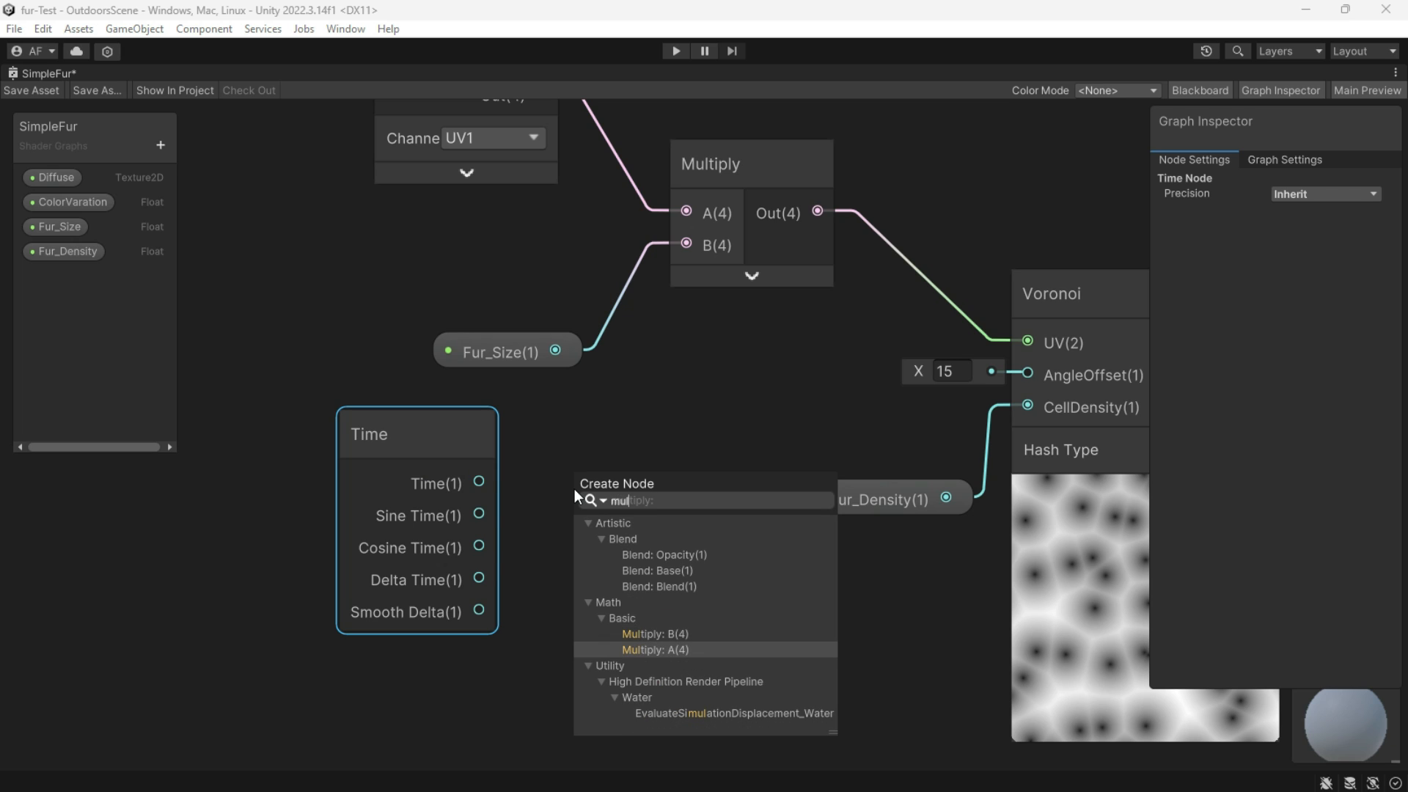
Add a time Multiply node and set the Voronoi hash type to LegacySine.
left_click(655, 649)
type("Fur_Movement")
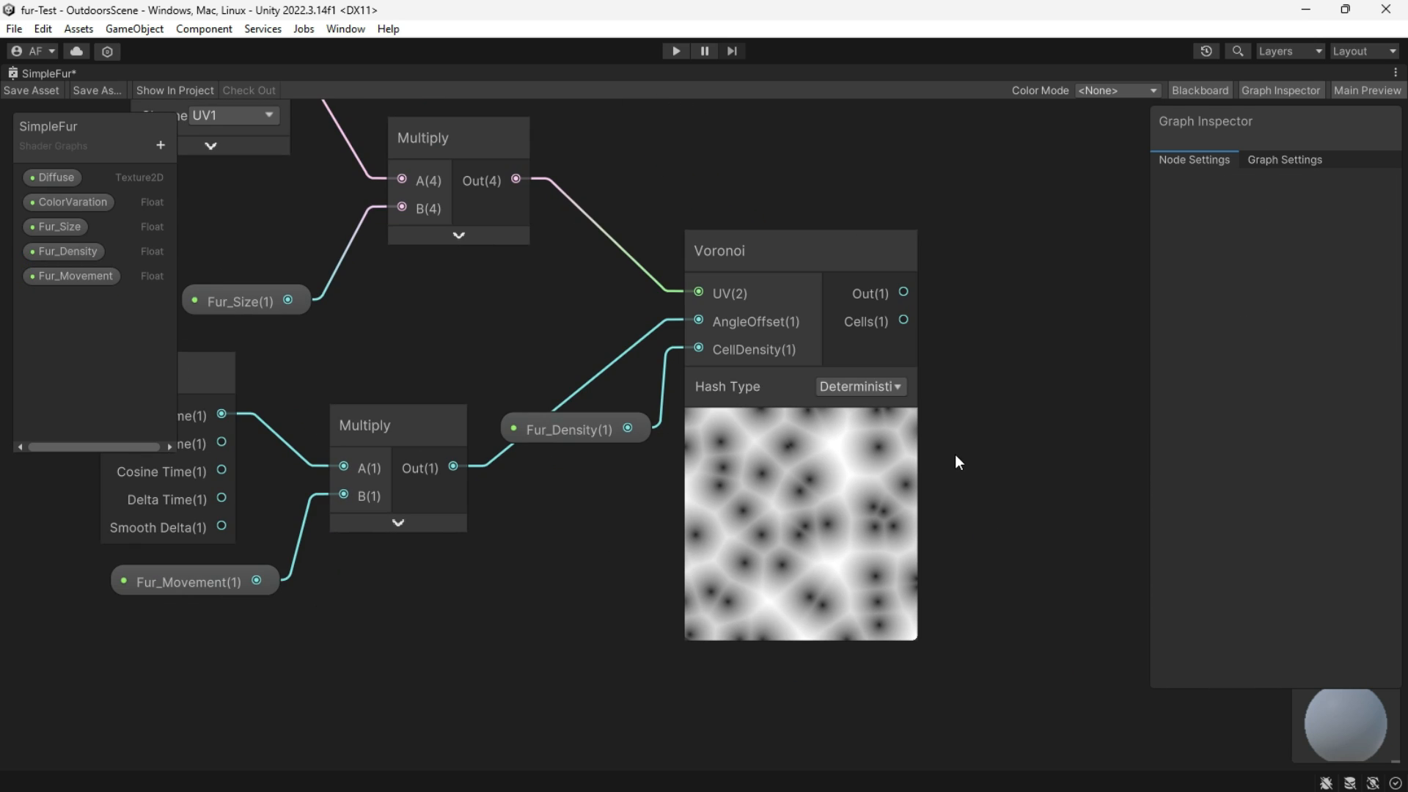
left_click(856, 385)
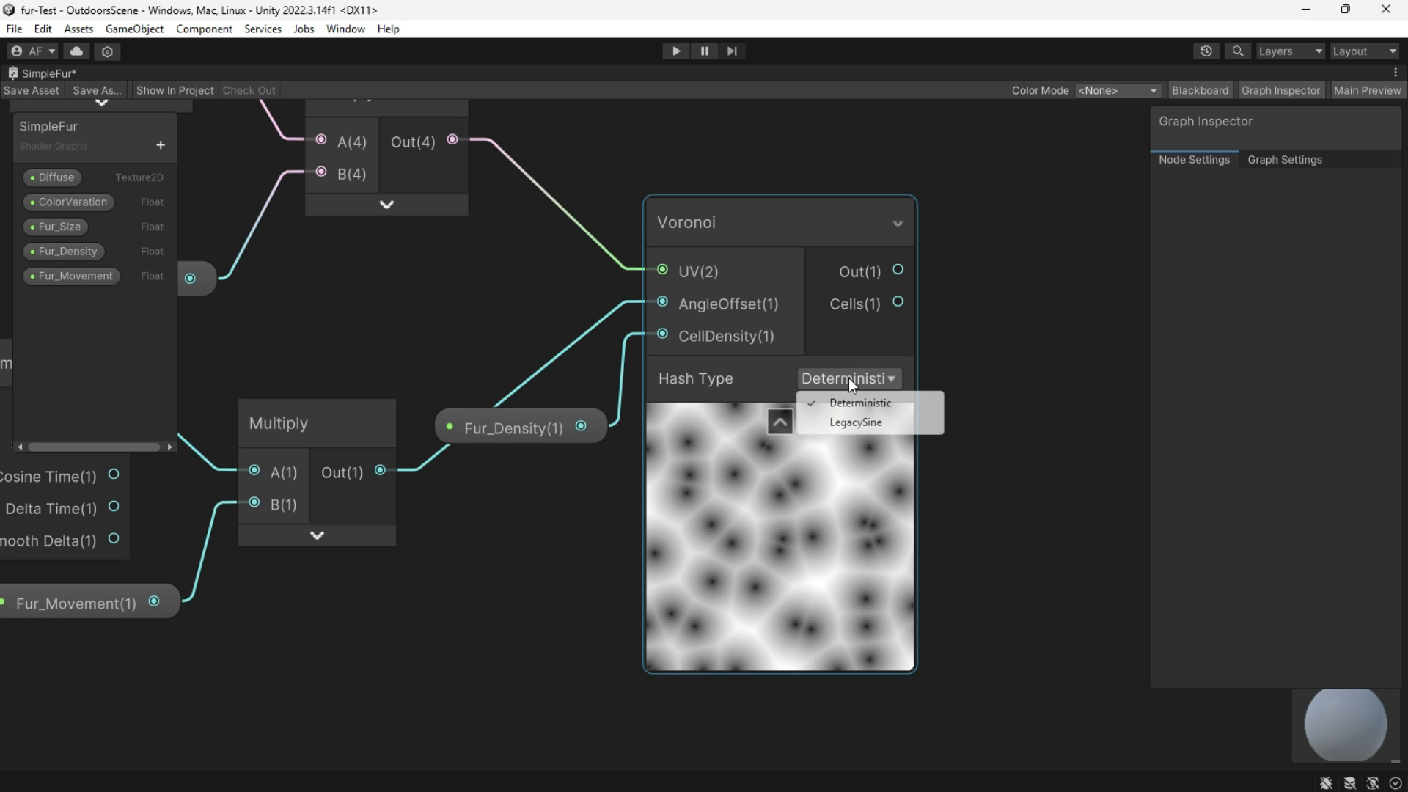
mouse_move(860, 402)
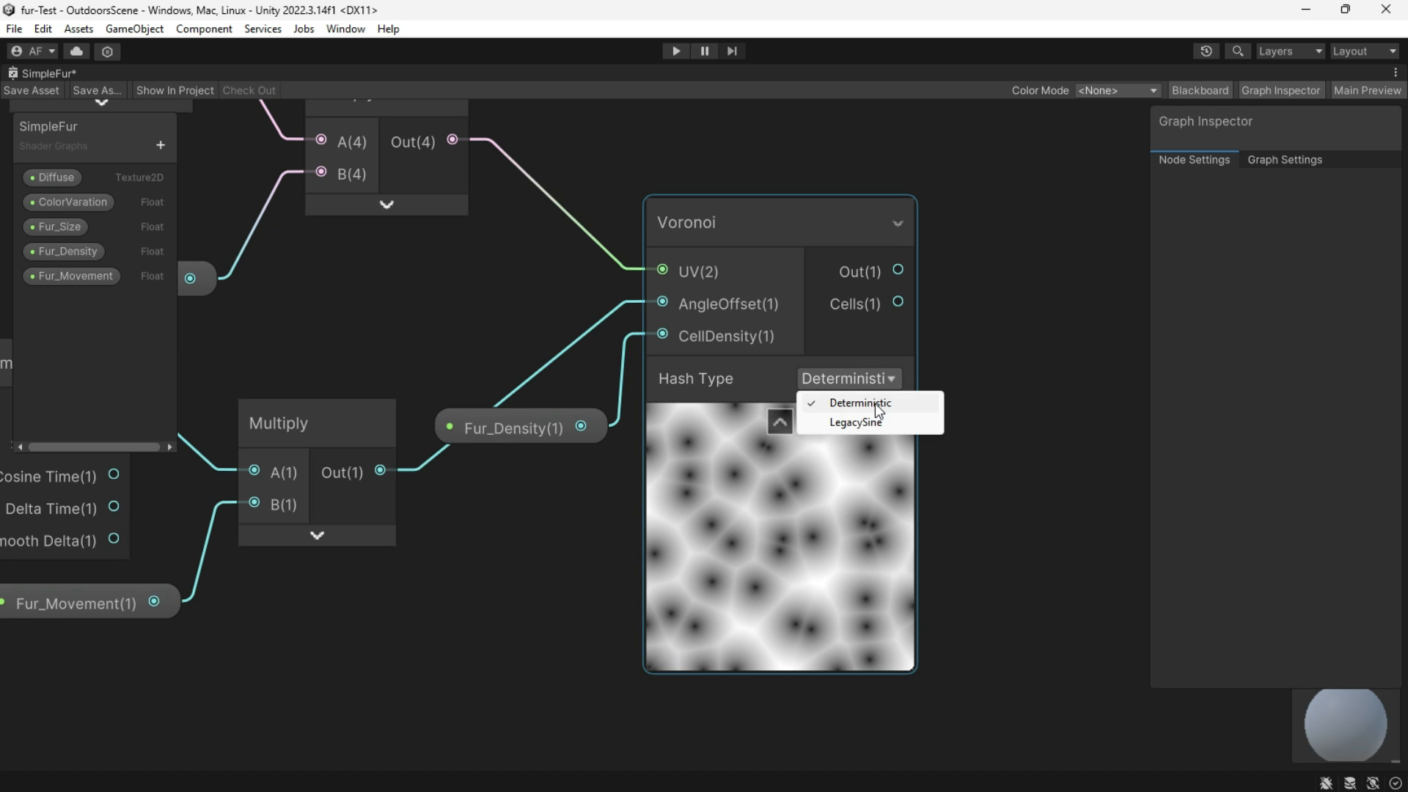
left_click(856, 421)
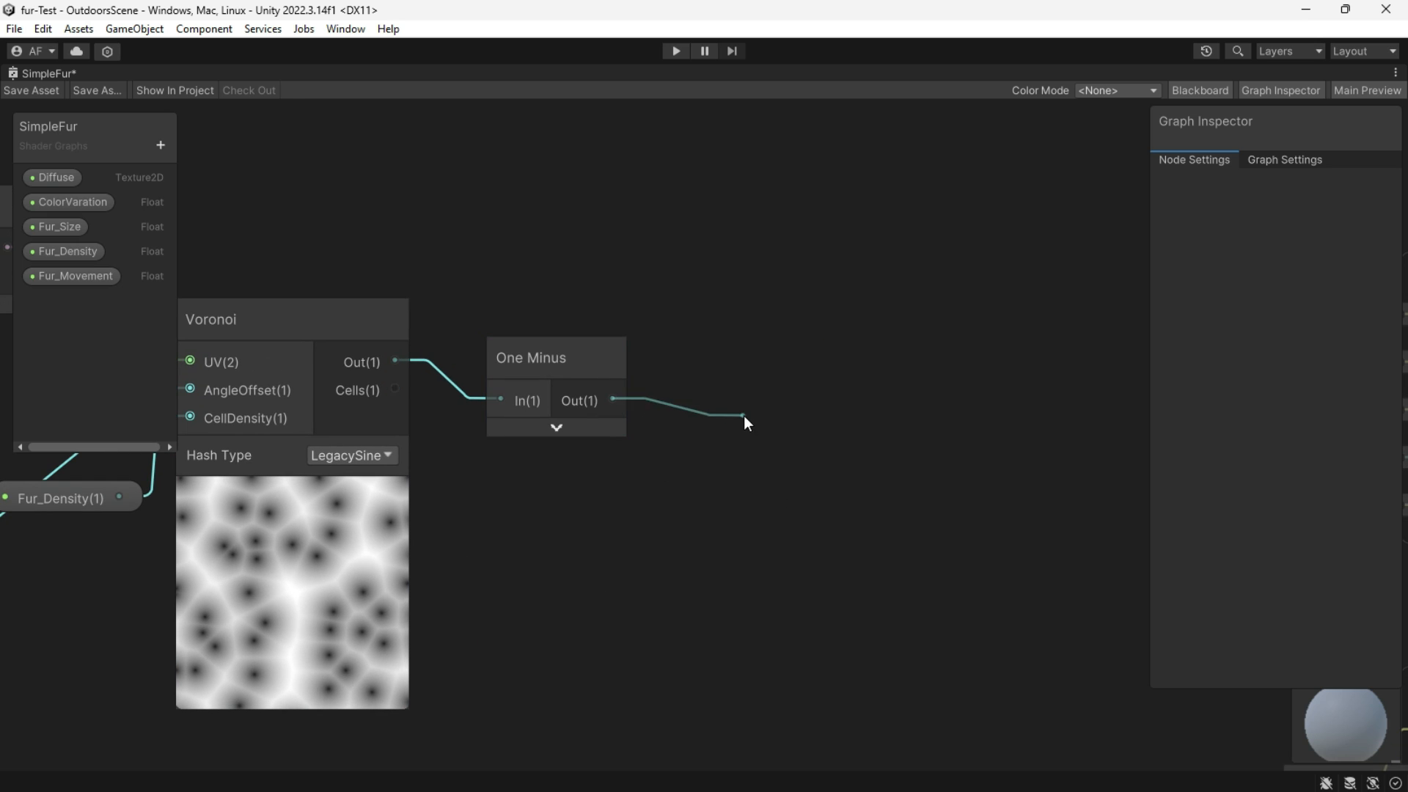
Add a Contrast node and a Fur_Contrast float property.
type("contra")
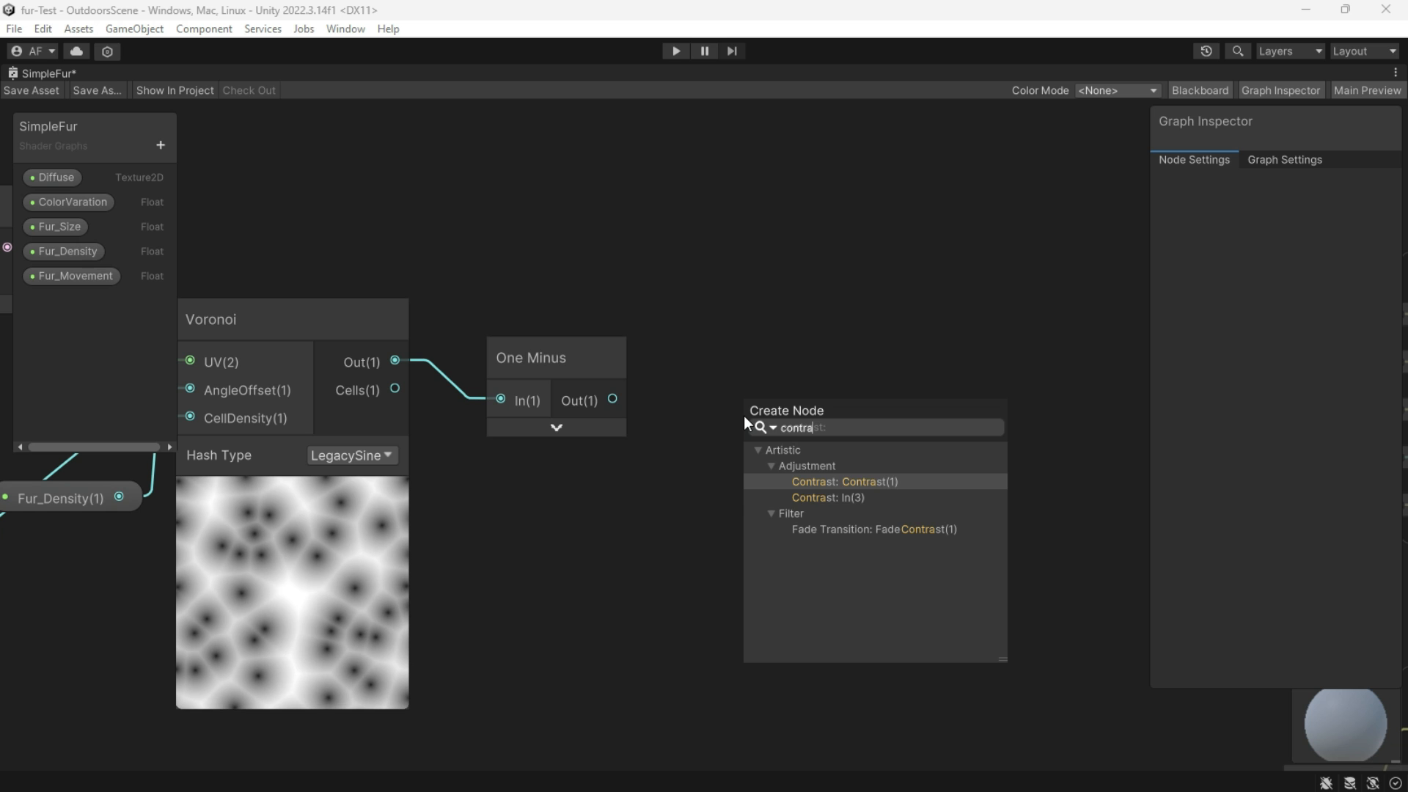
left_click(827, 498)
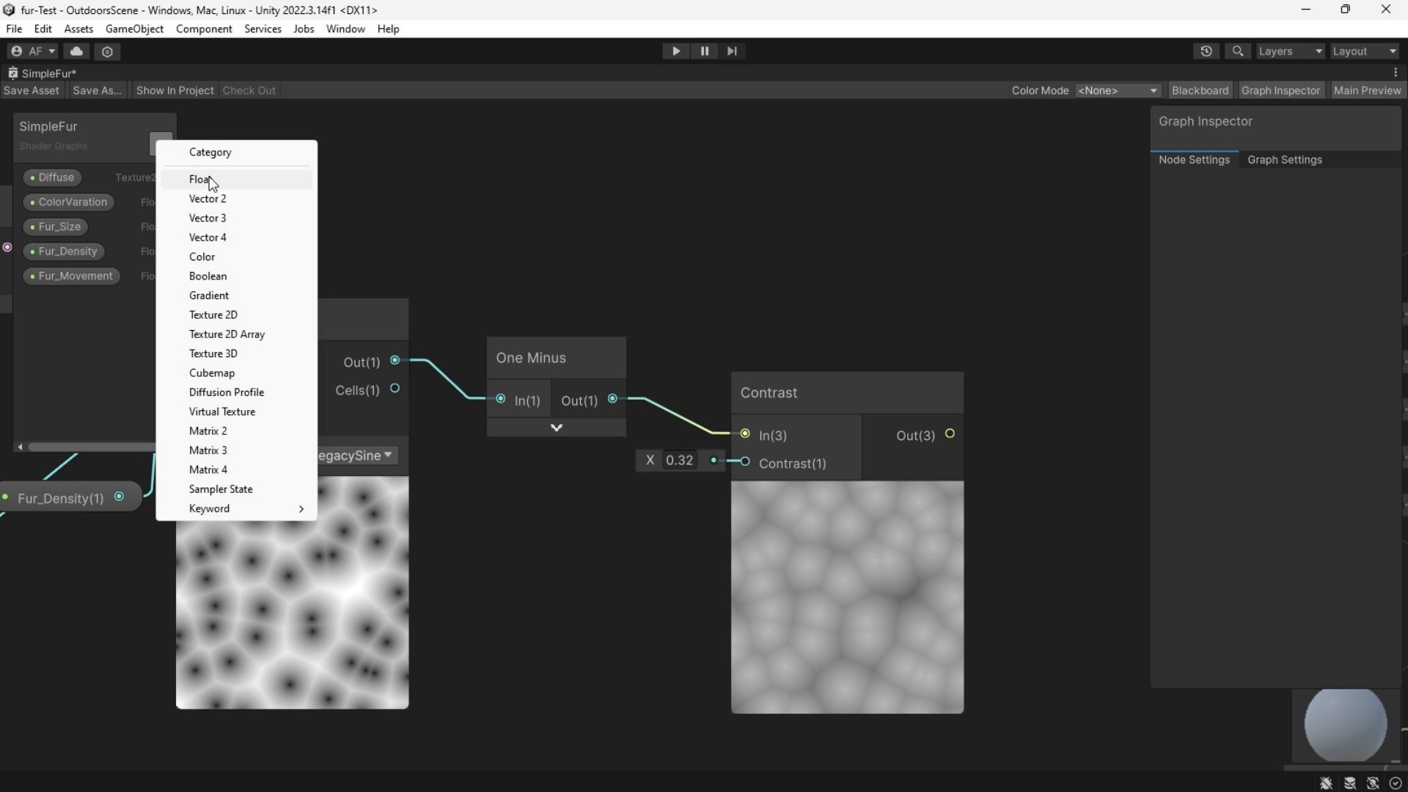
left_click(199, 179)
type("Fur_Contrast")
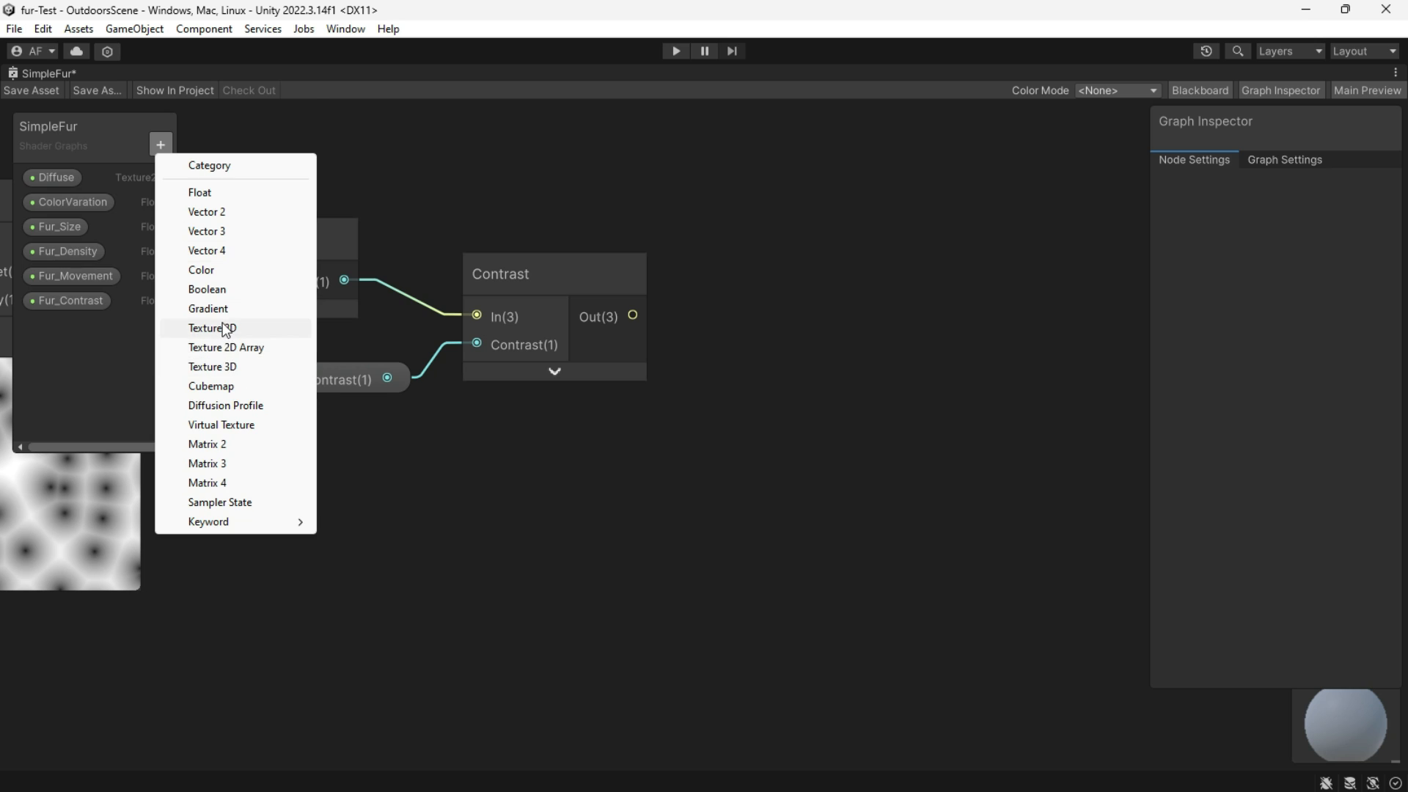
Add a Fur_Mask texture property with a Sample Texture 2D node.
left_click(205, 329)
type("sa")
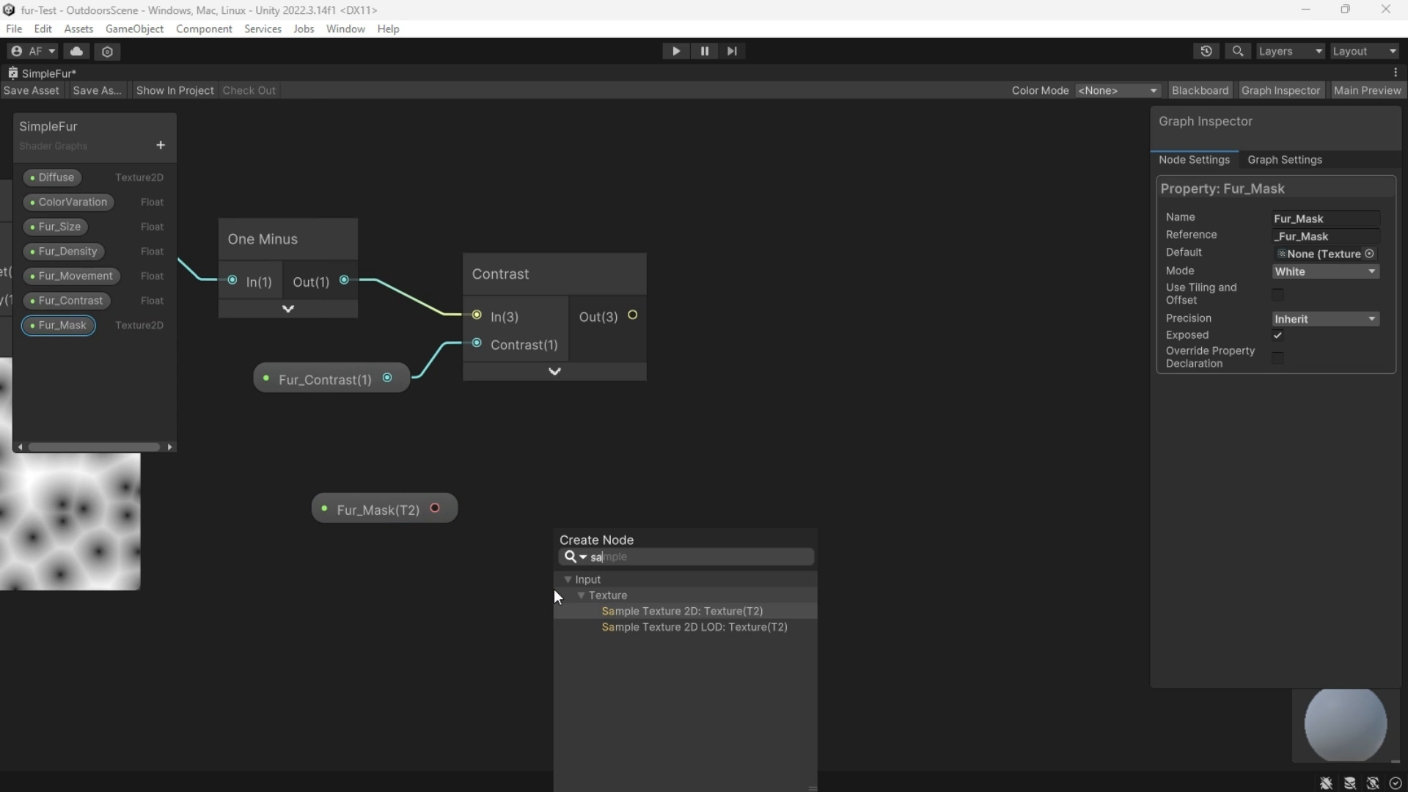
left_click(682, 611)
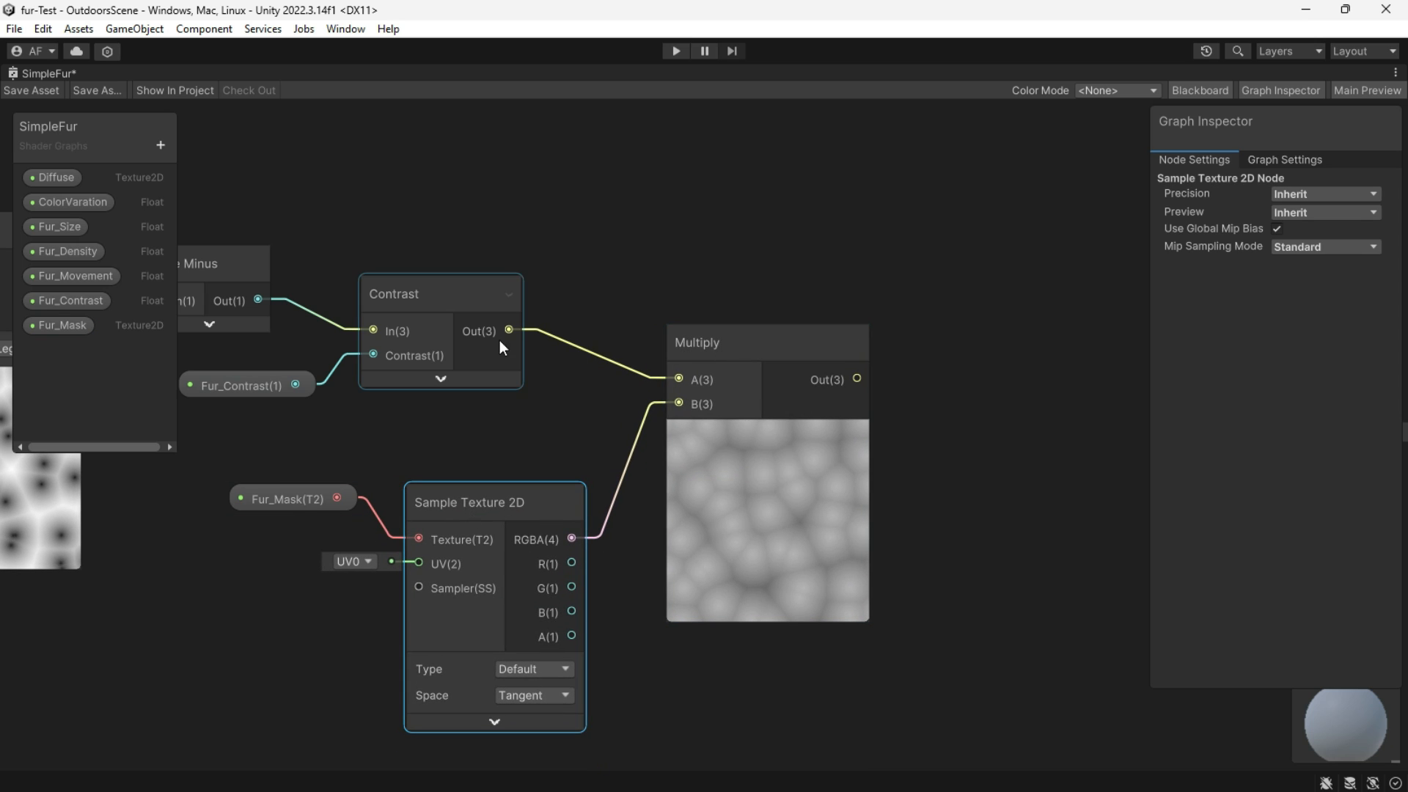
left_click(696, 341)
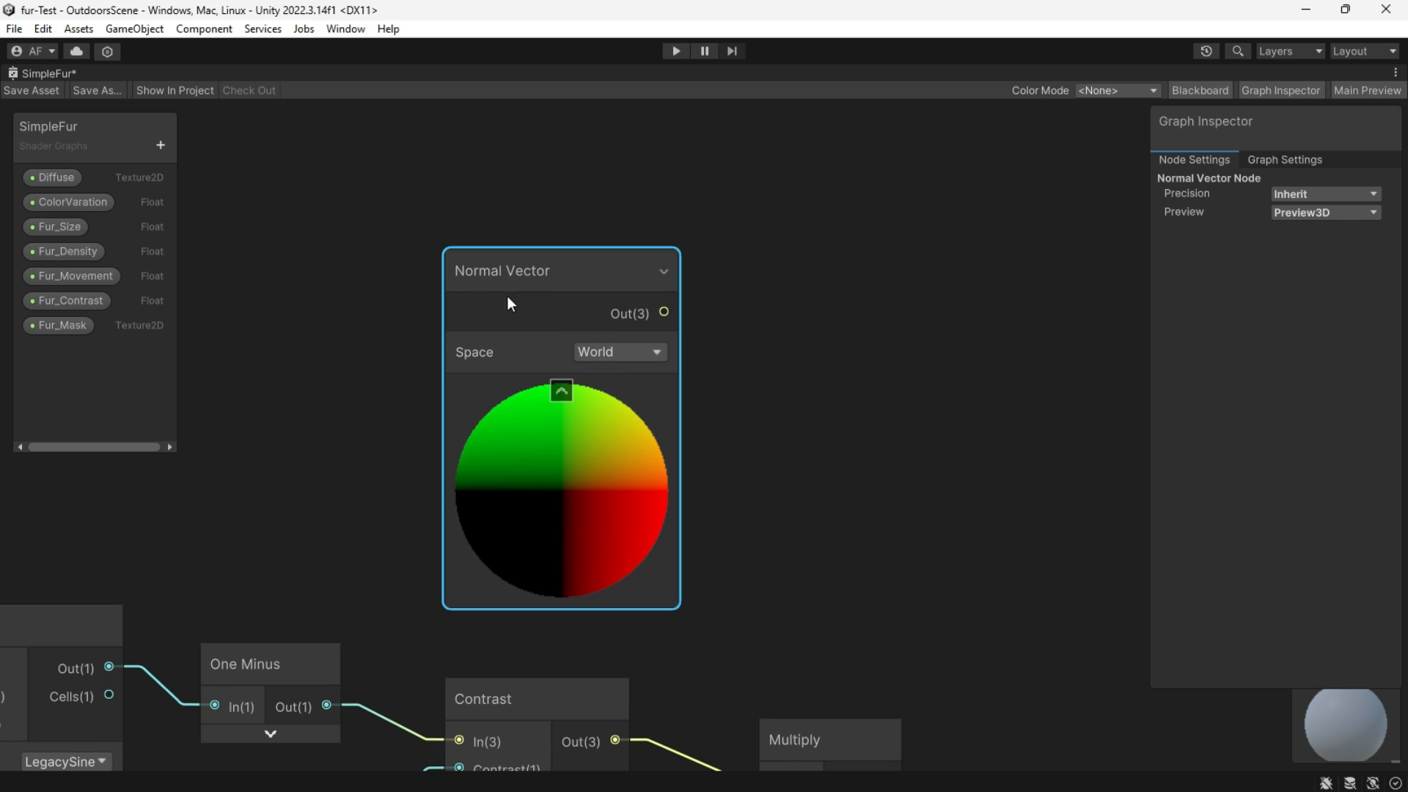
Collapse the Normal Vector preview, add a Multiply node, and connect it to Tessellation Displacement.
left_click(560, 392)
type("m")
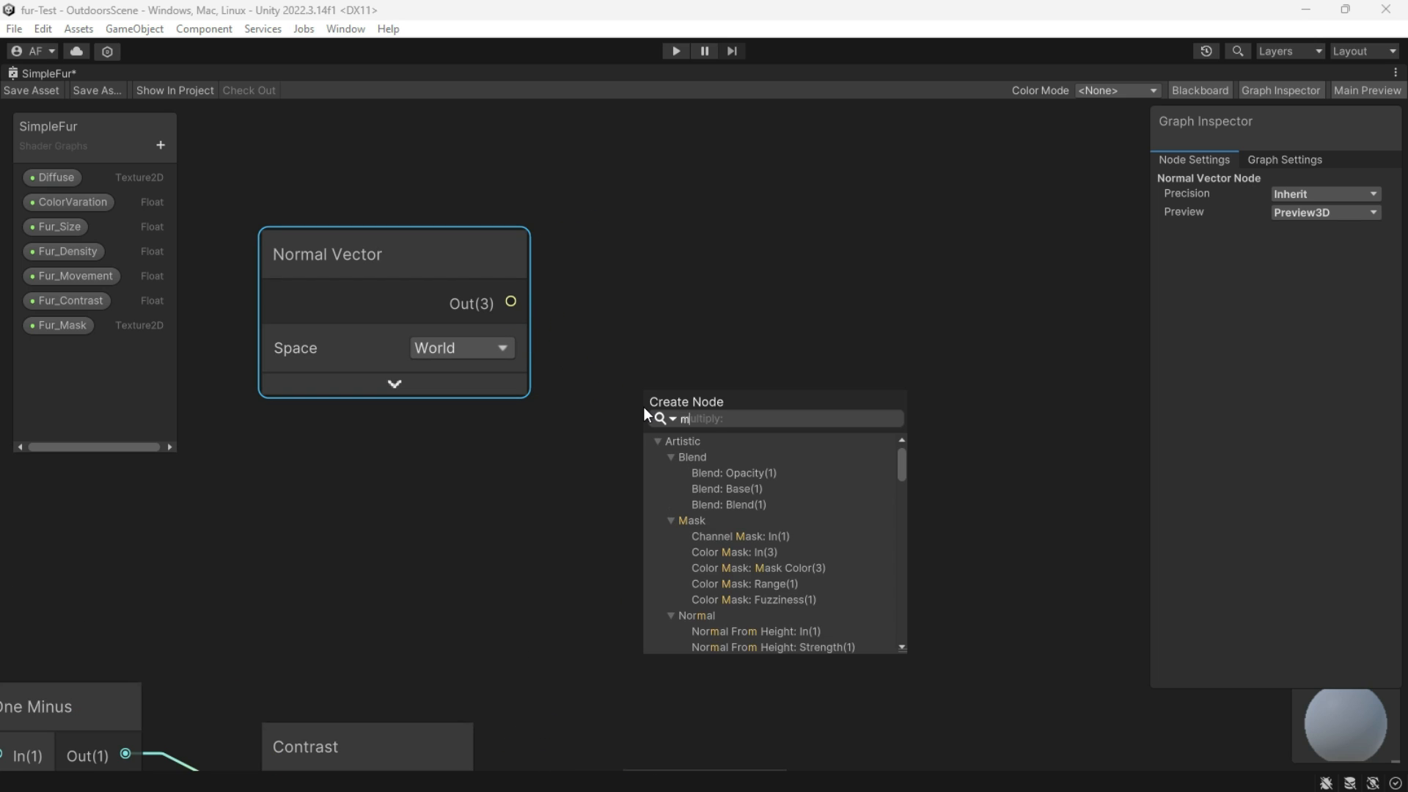
type("ul")
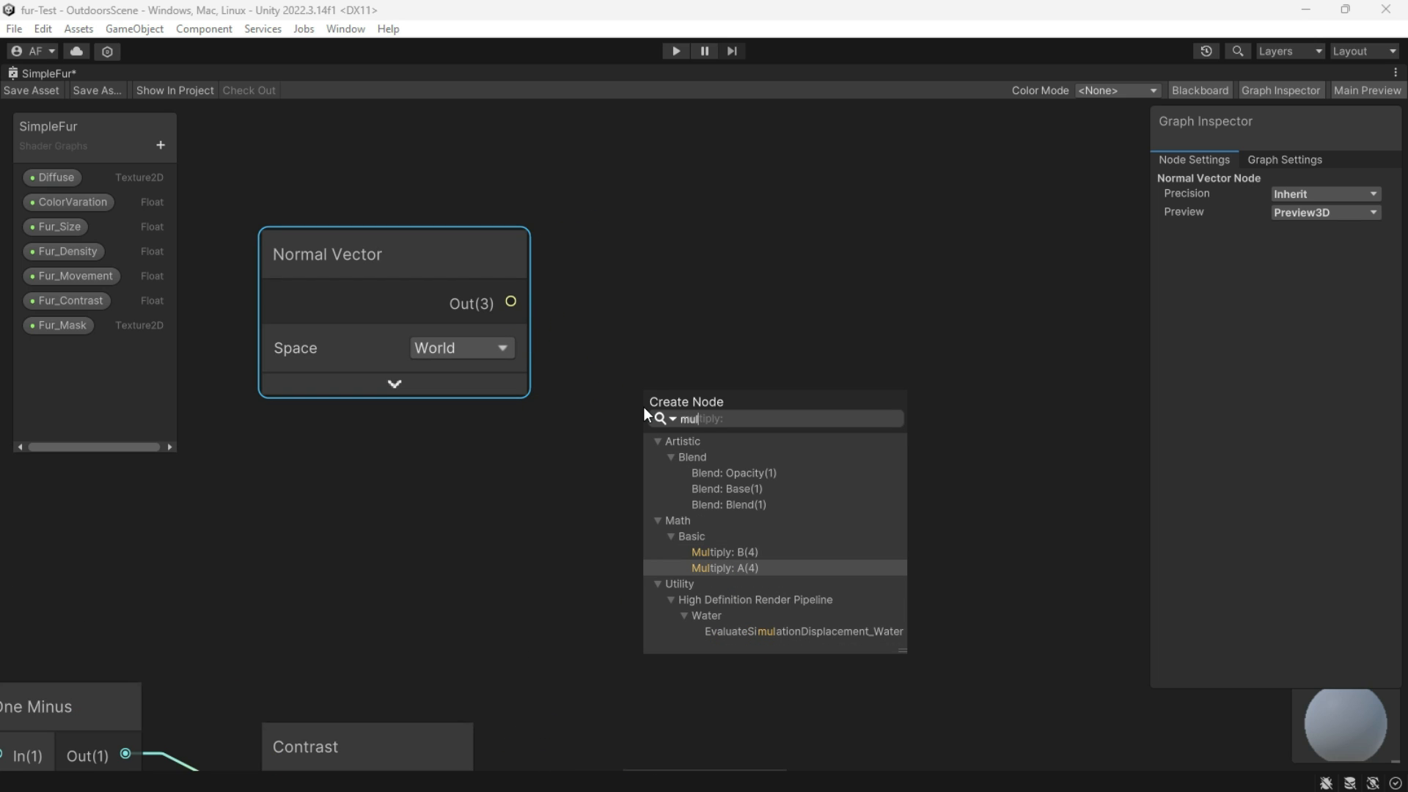
left_click(723, 568)
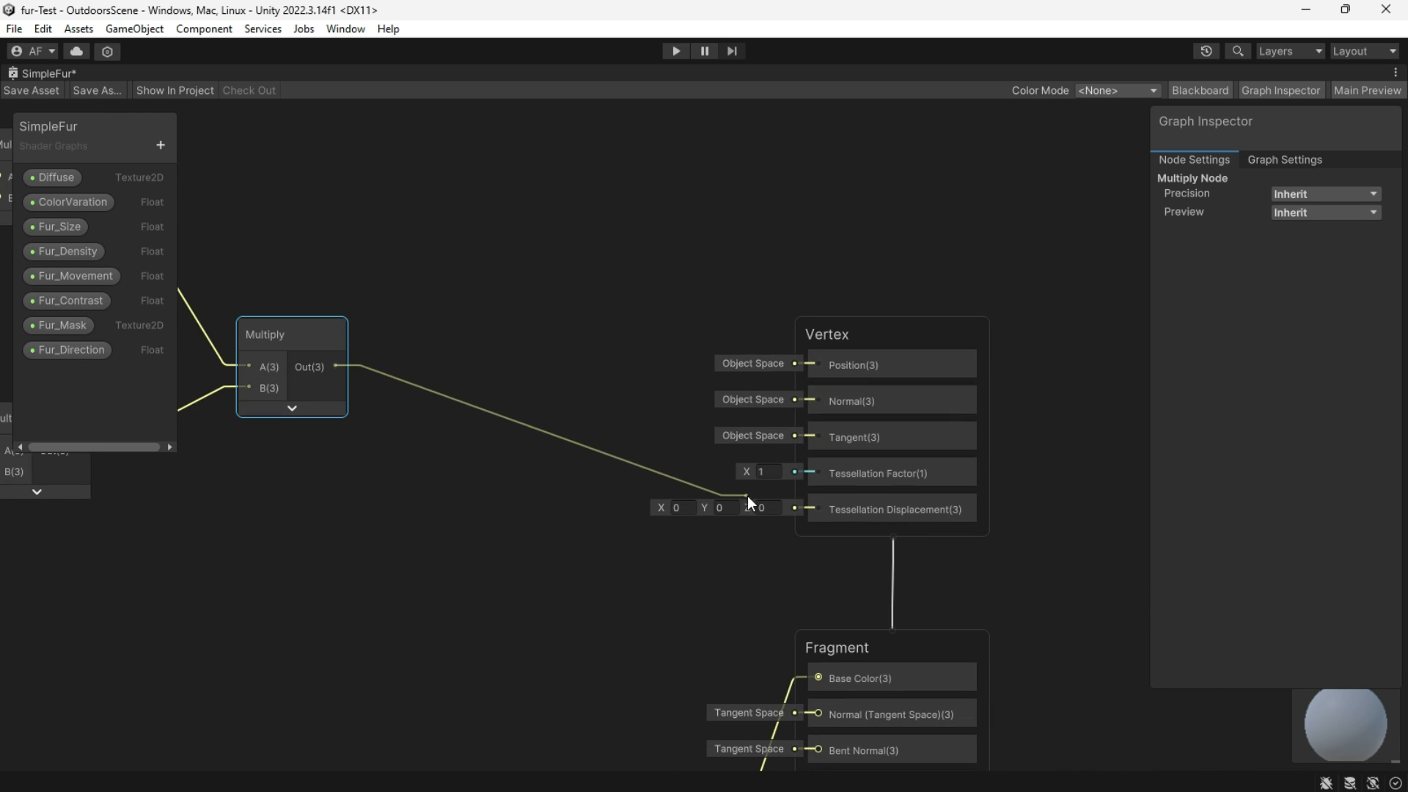
left_click(557, 587)
type("sam")
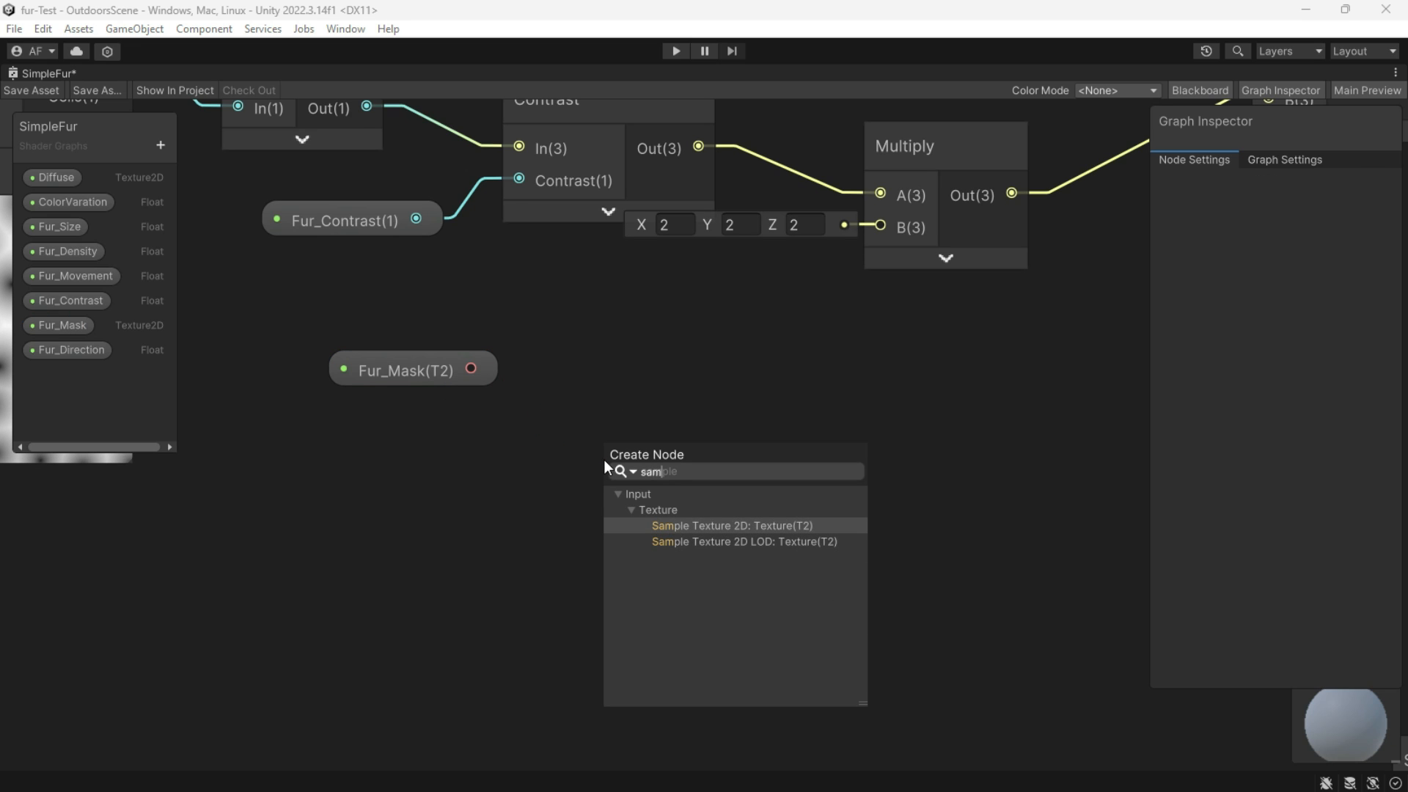
Connect a Fur_Factor property to Tessellation Factor and return to the Scene.
left_click(744, 541)
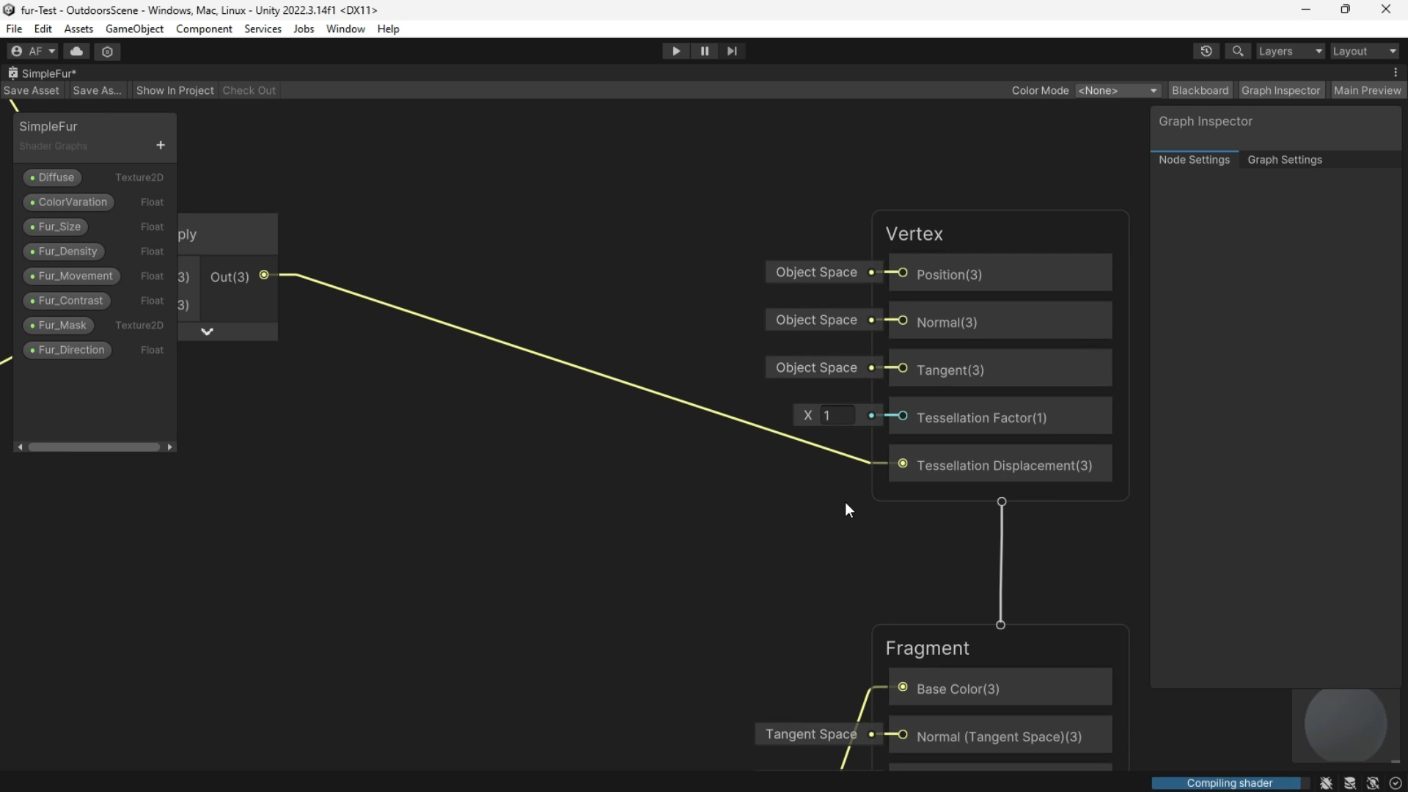
mouse_move(161, 144)
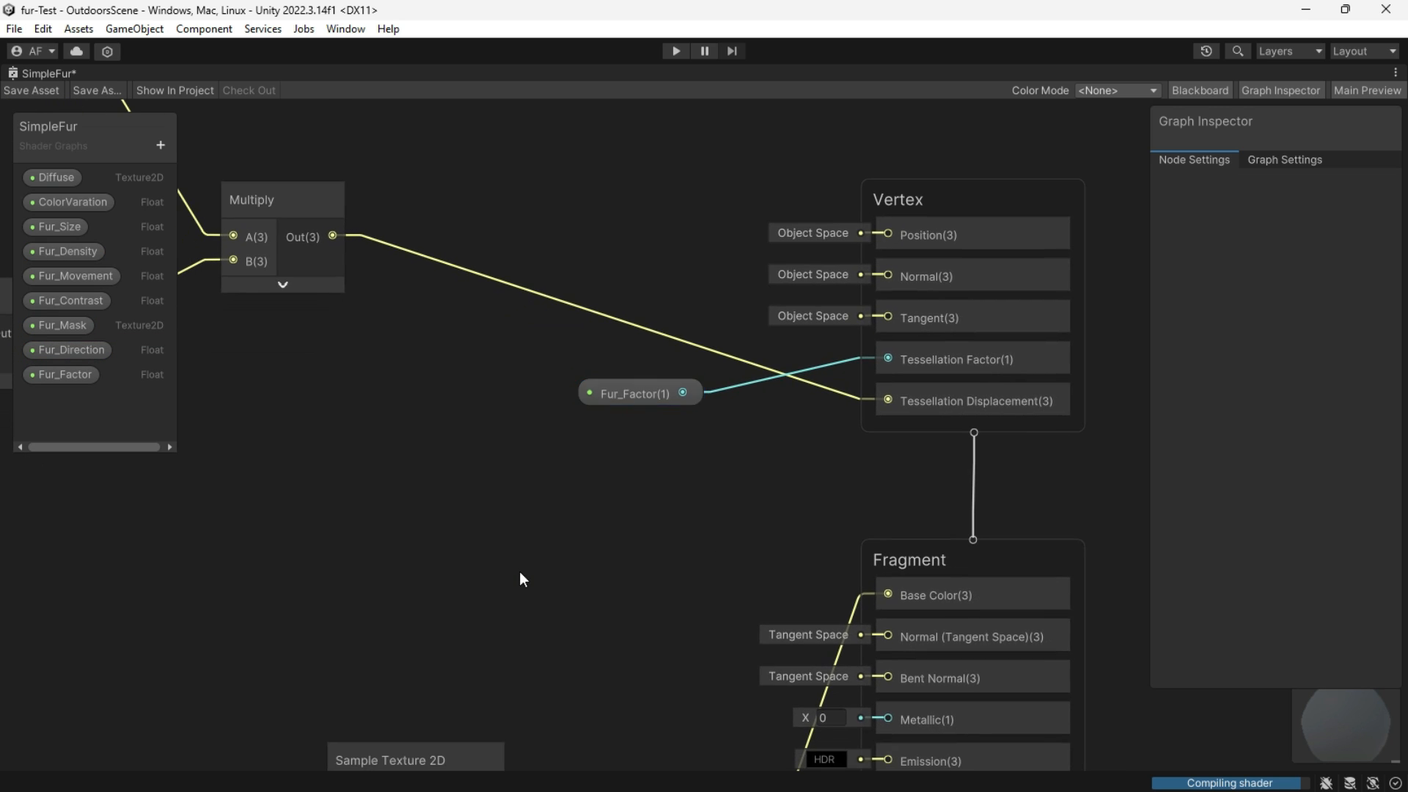
left_click(31, 90)
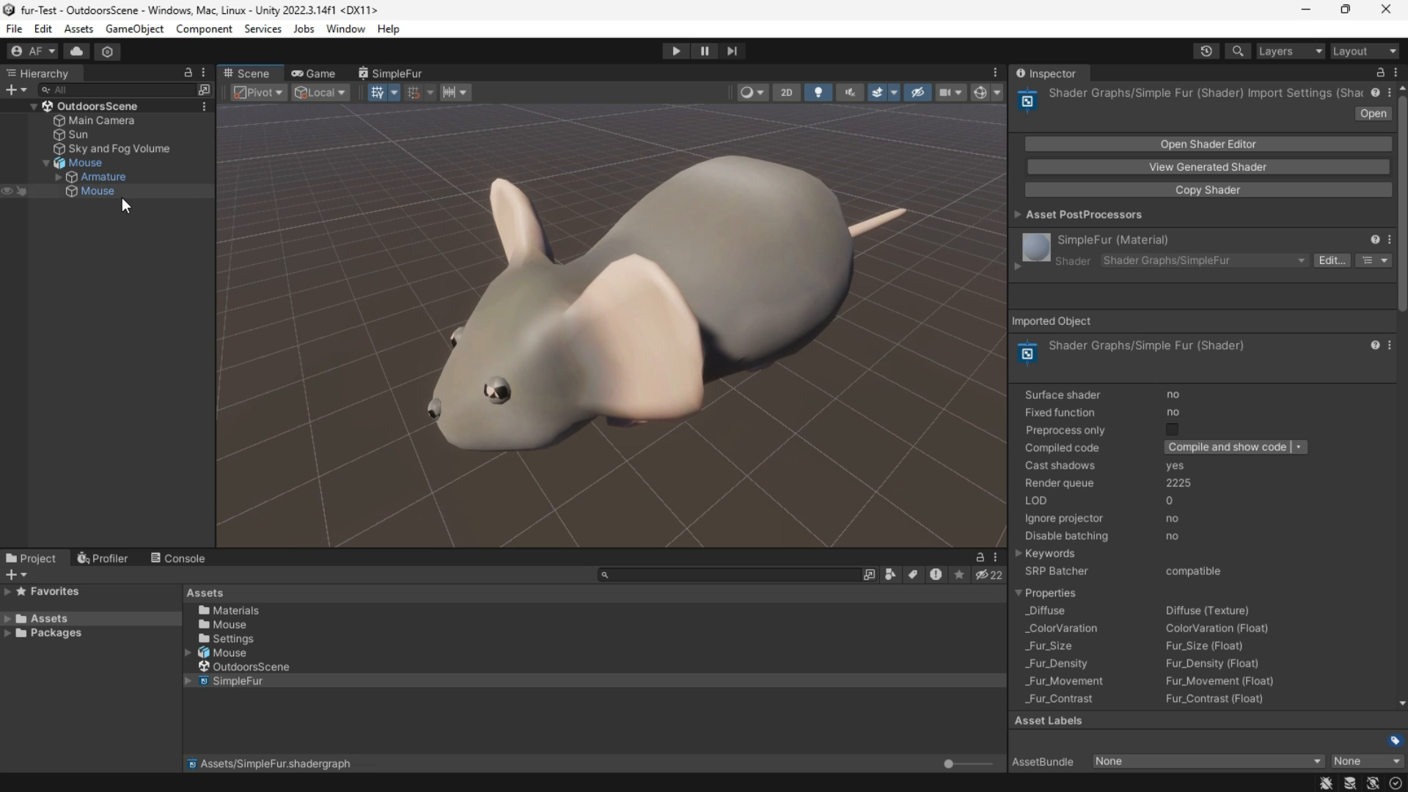
Switch MouseMaterial's shader to Shader Graphs/SimpleFur and scroll to its exposed properties.
left_click(97, 191)
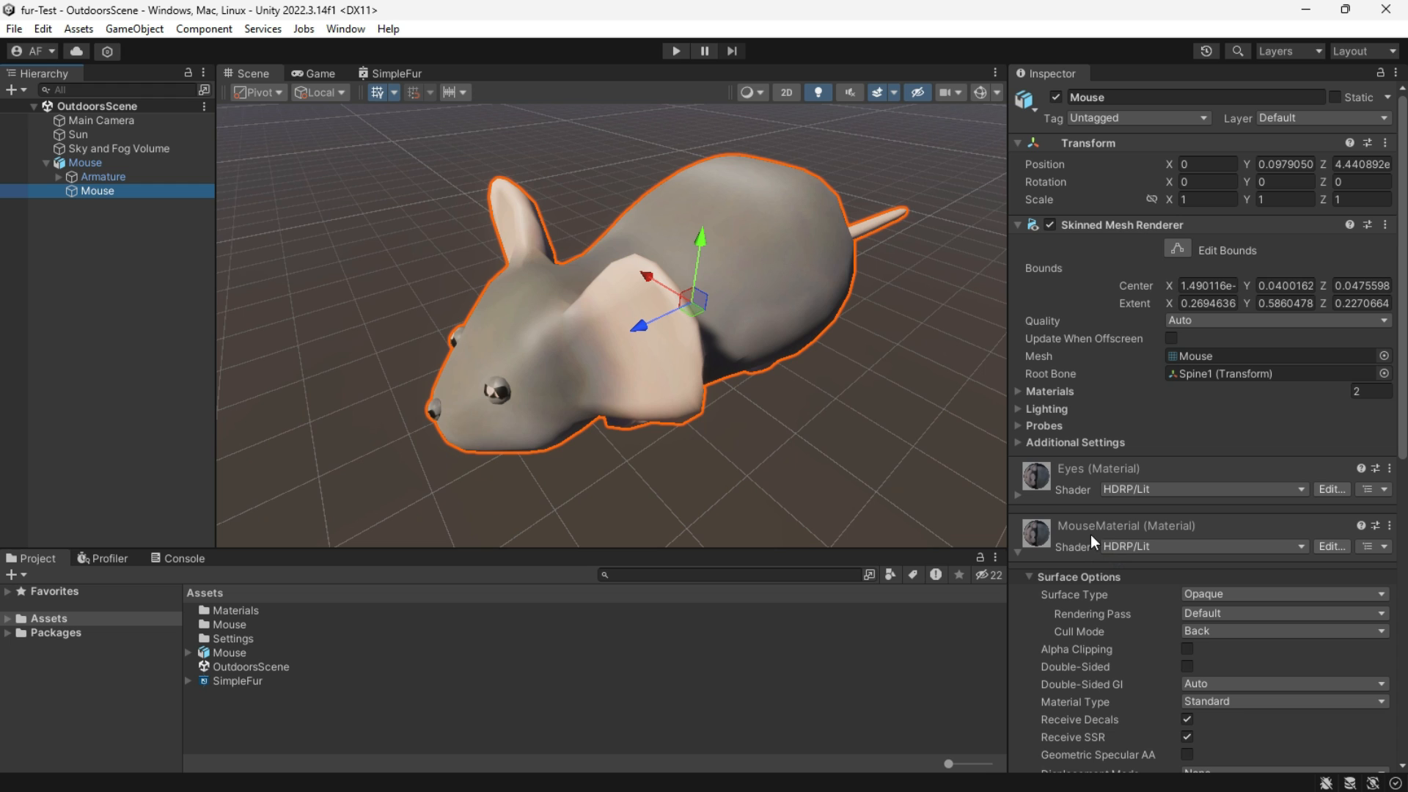
left_click(1204, 490)
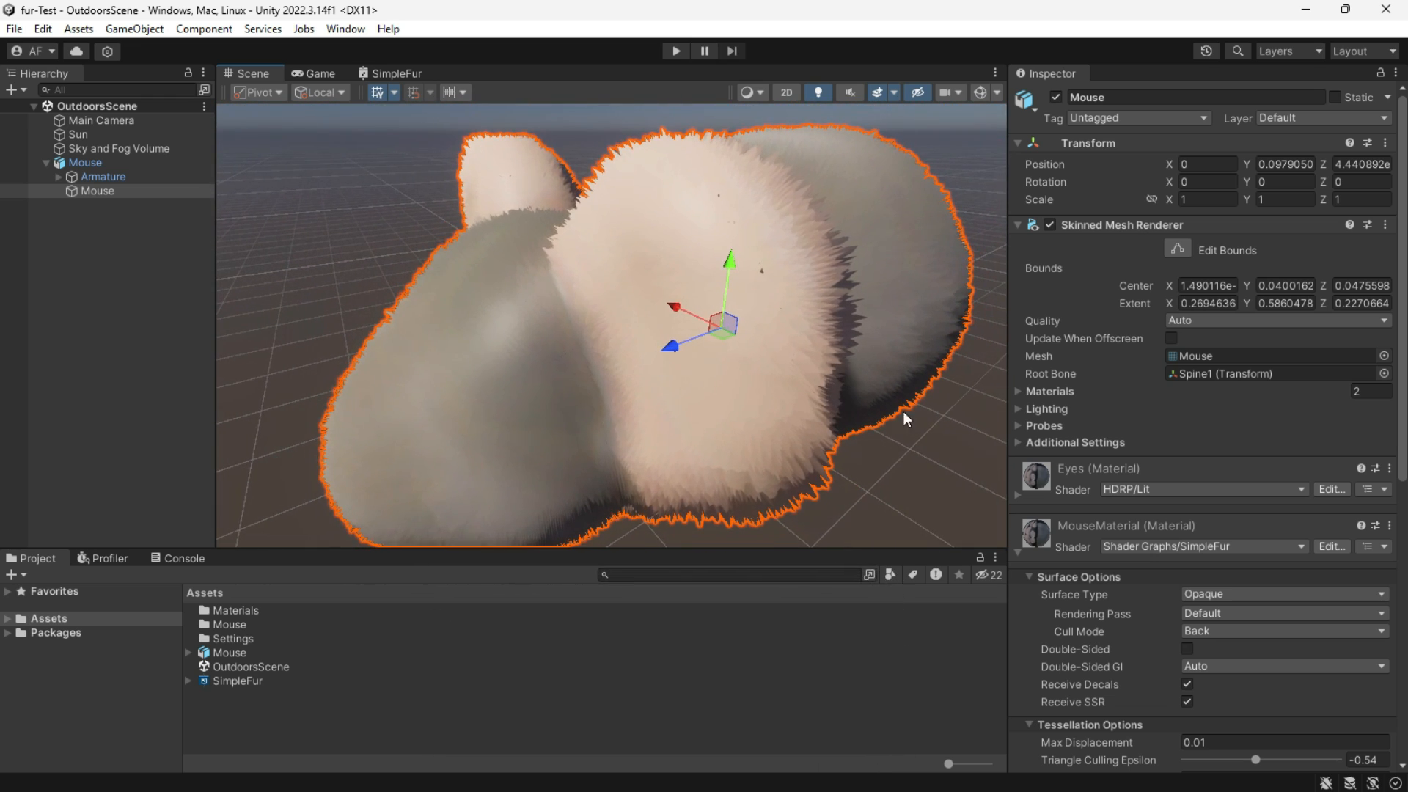
scroll("down", 3)
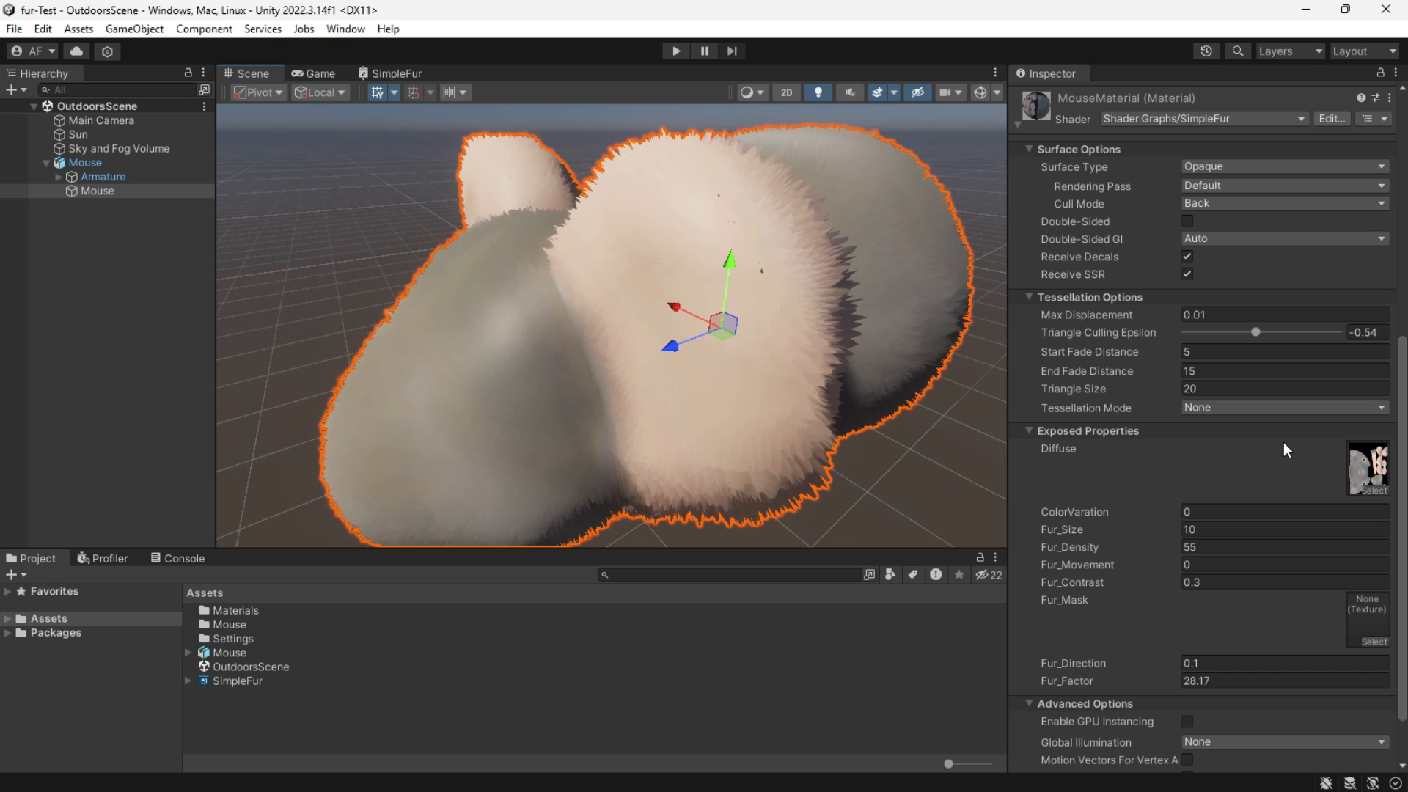
scroll("down", 3)
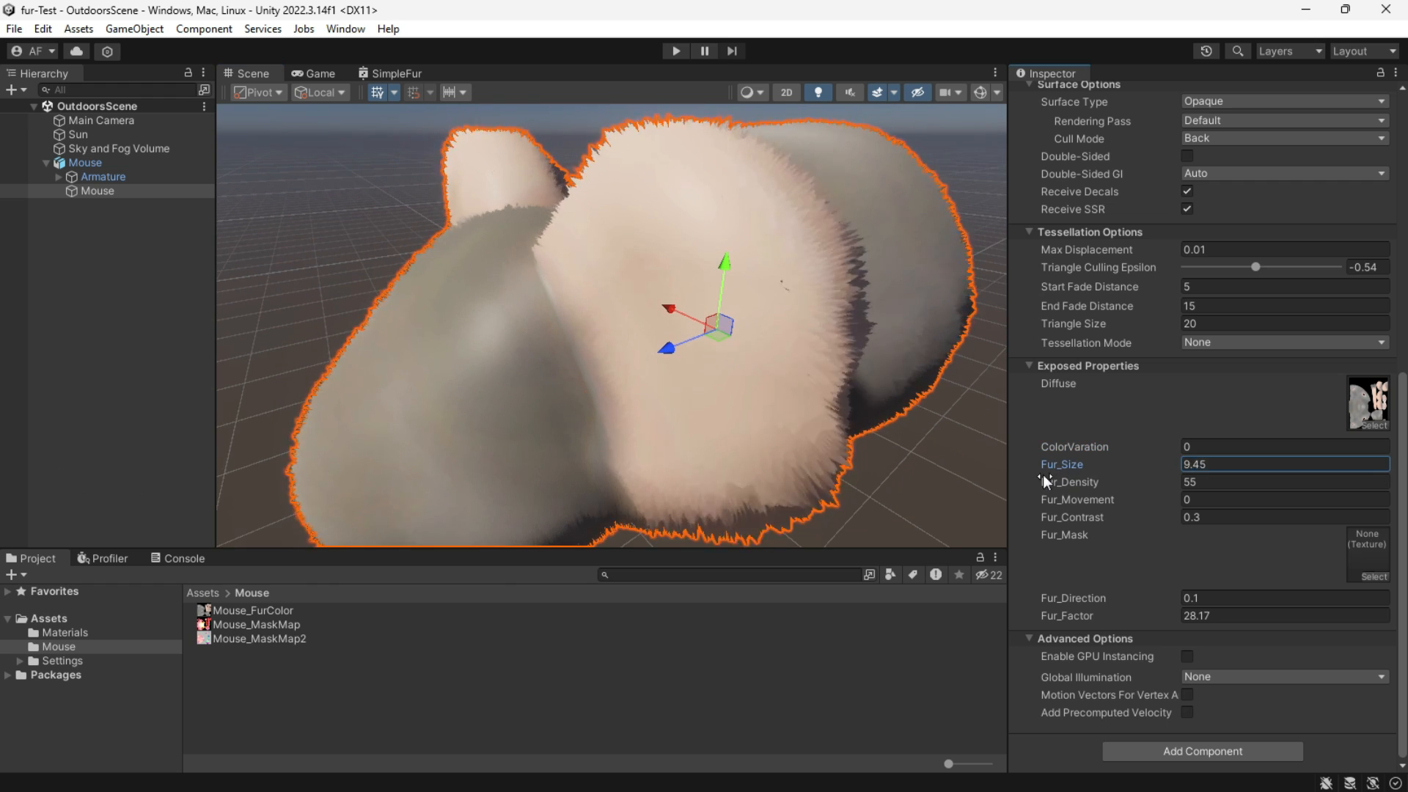
Set Fur_Size 30, Density 80, Contrast 0.5, Direction 0.05, Factor 15, then reselect Mouse.
type("2.42")
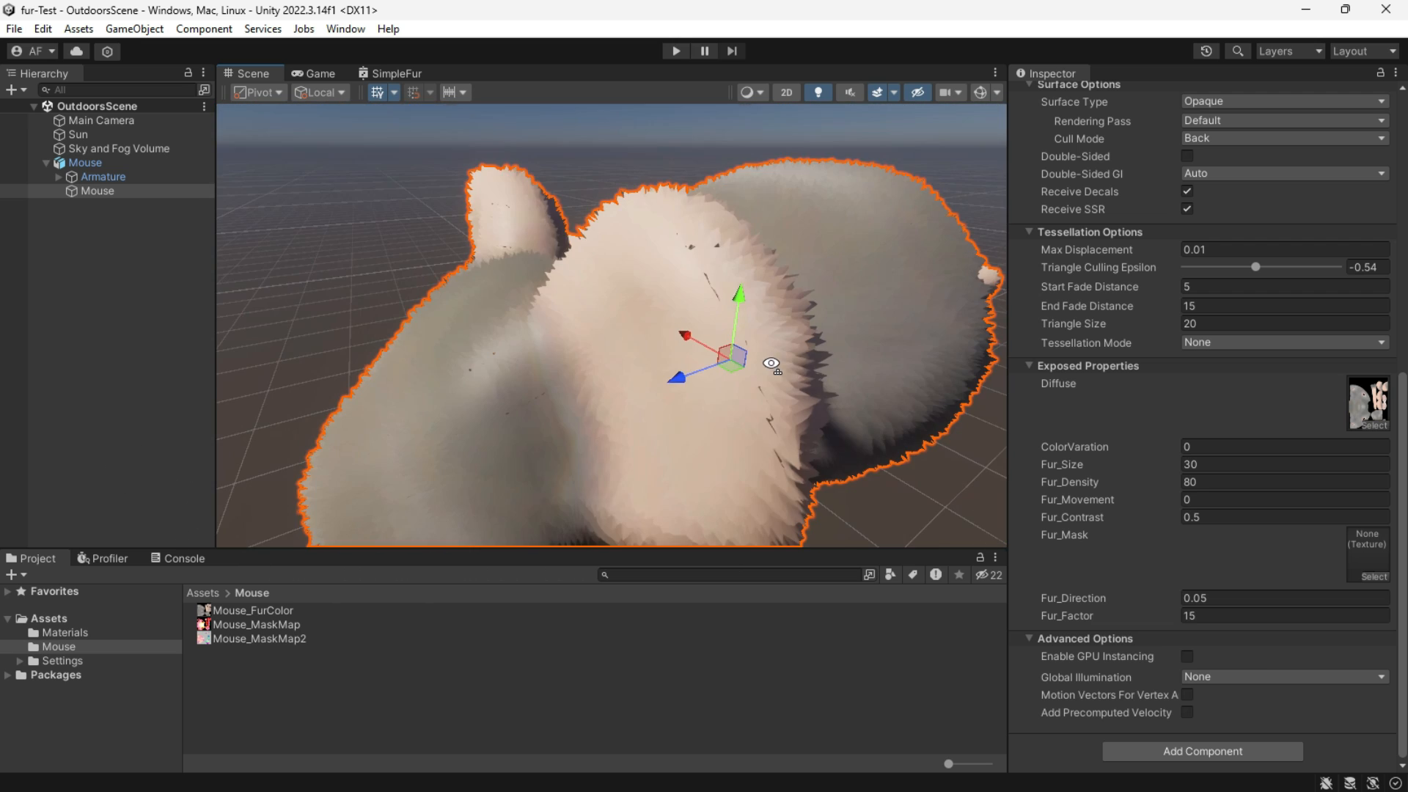
scroll("up", 3)
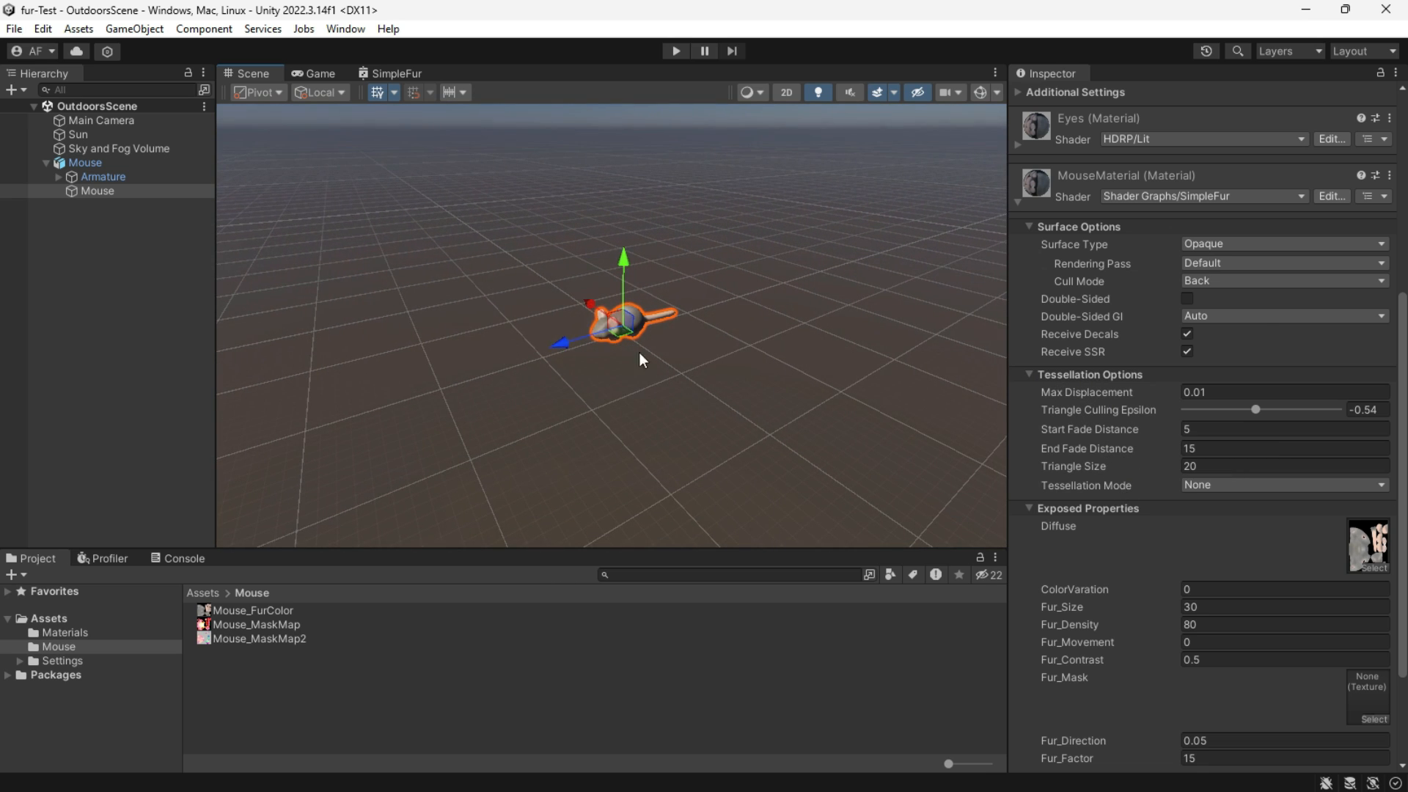
left_click(352, 251)
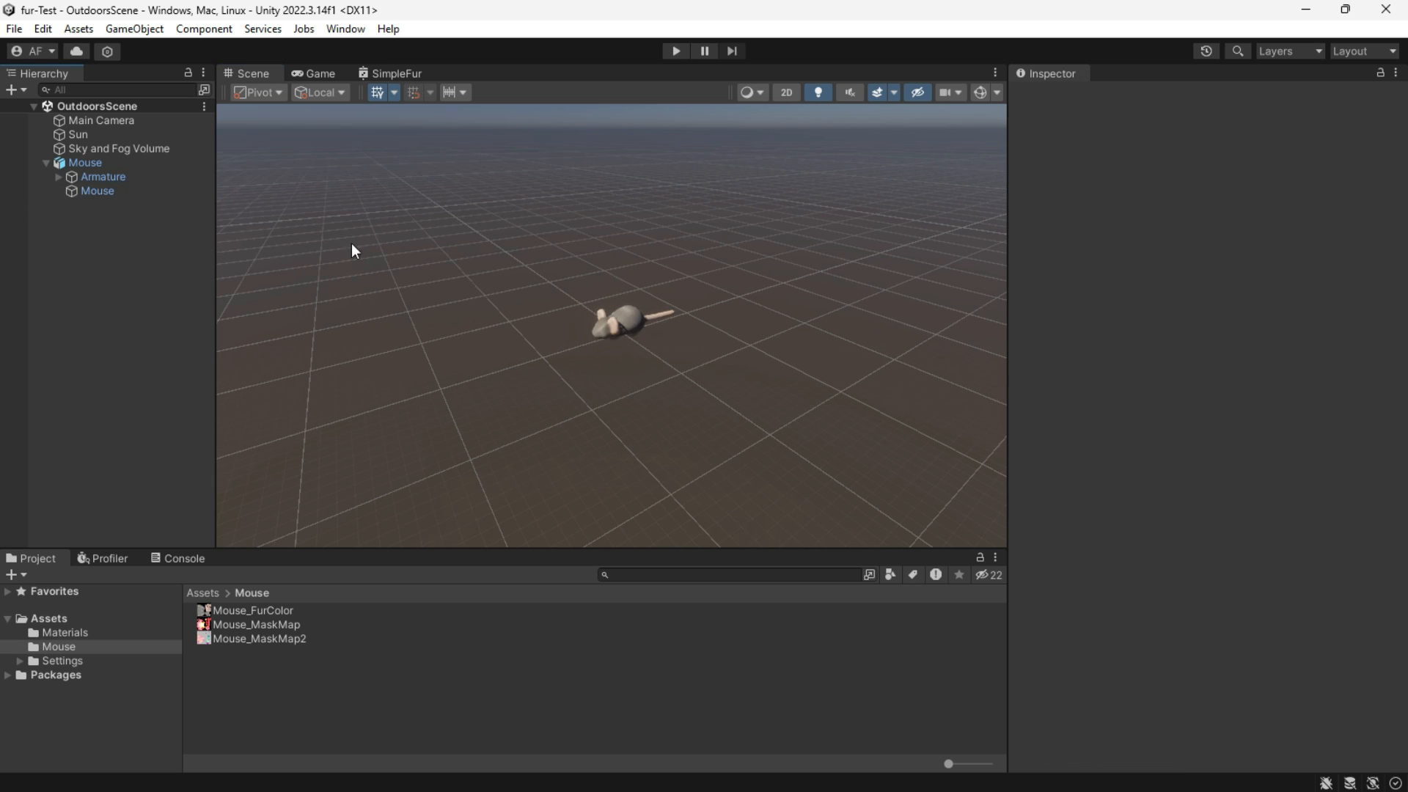
left_click(97, 191)
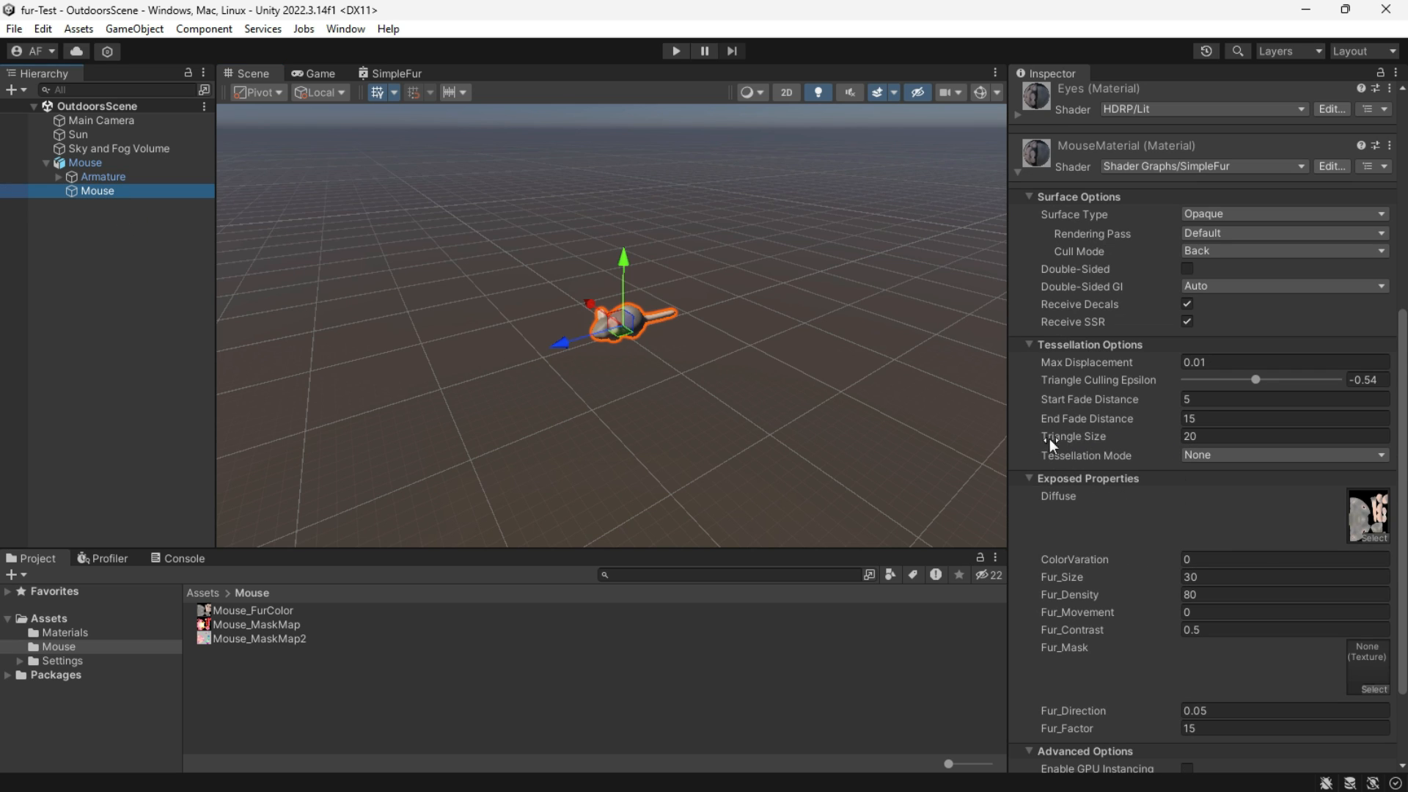